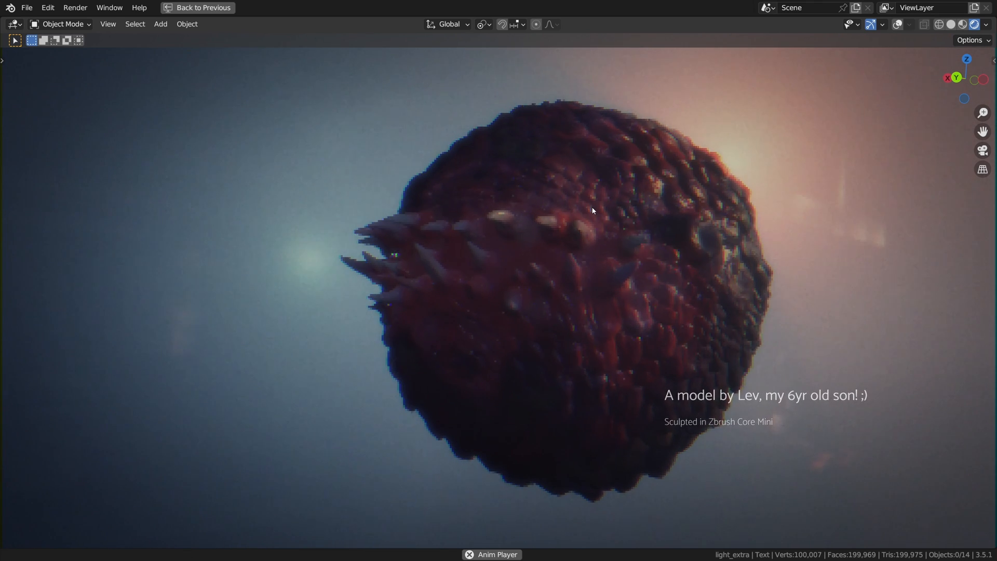
Return from full-screen and switch the top area to the Compositor node editor.
click(202, 7)
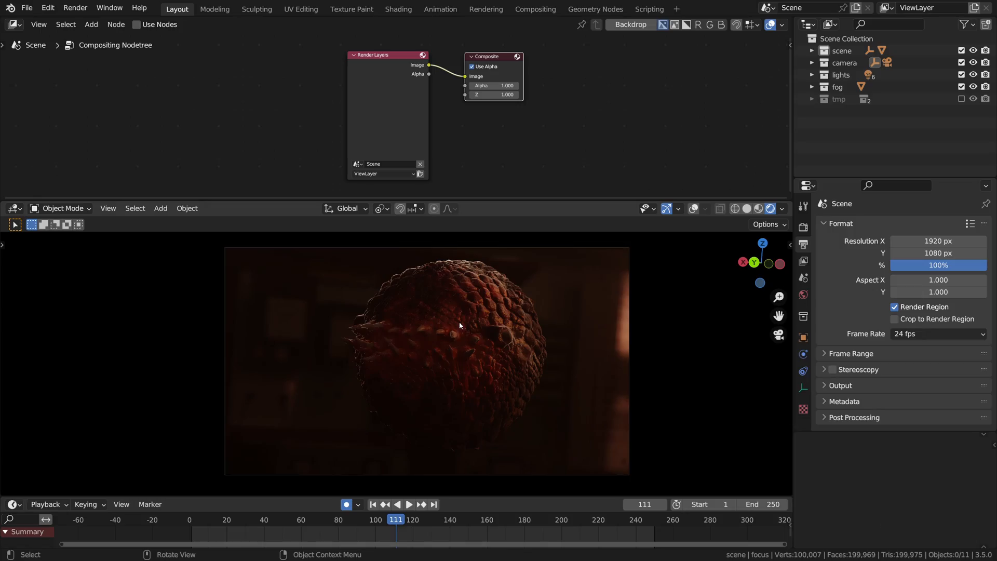
click(12, 24)
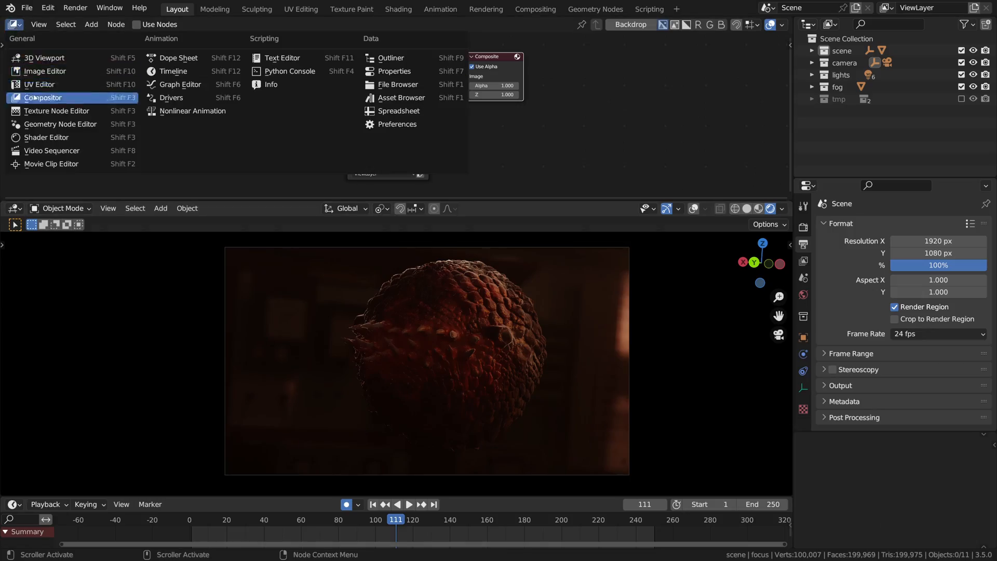
click(43, 97)
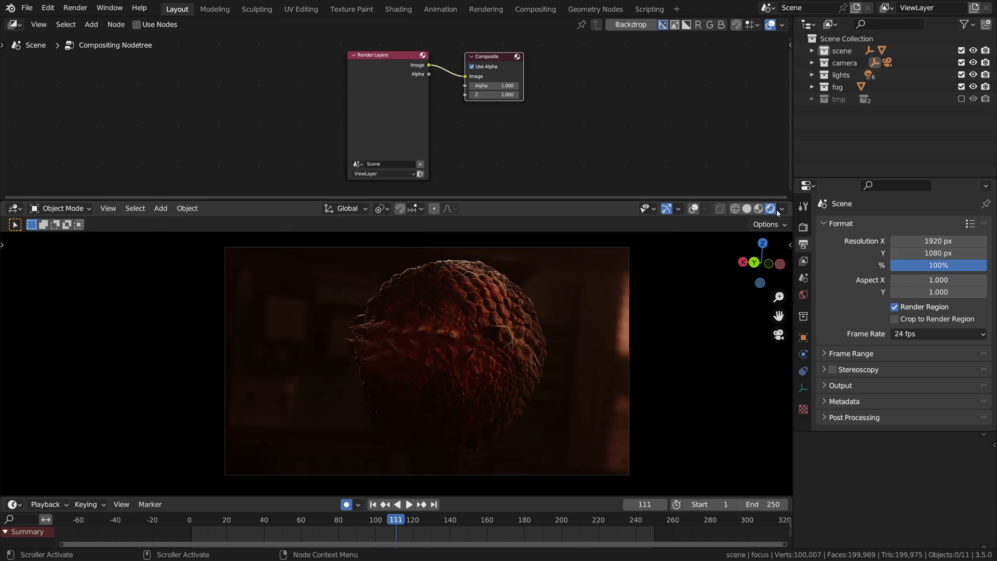
Set the viewport compositor to Camera-only in the Viewport Shading popover after trying Disabled.
click(783, 209)
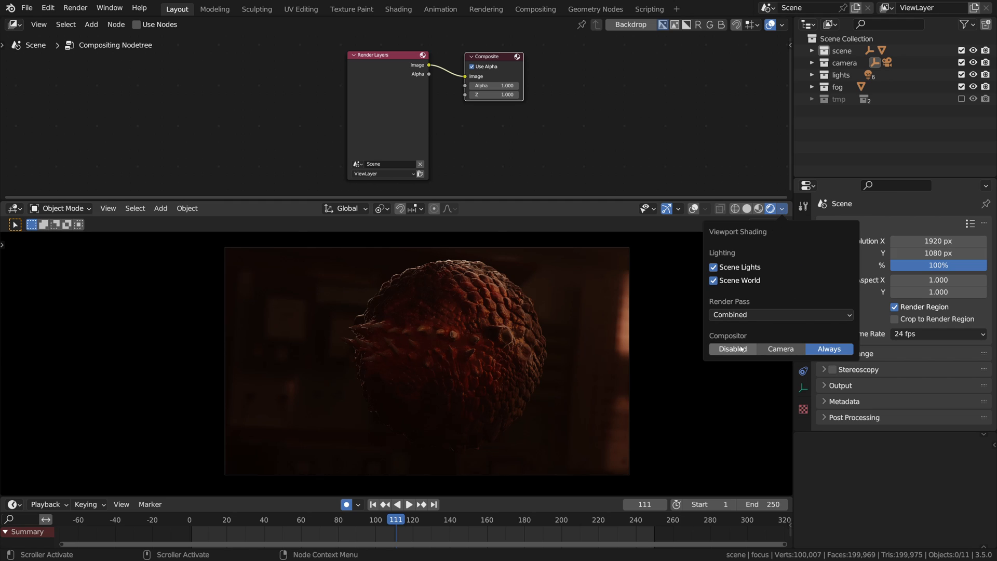
click(733, 349)
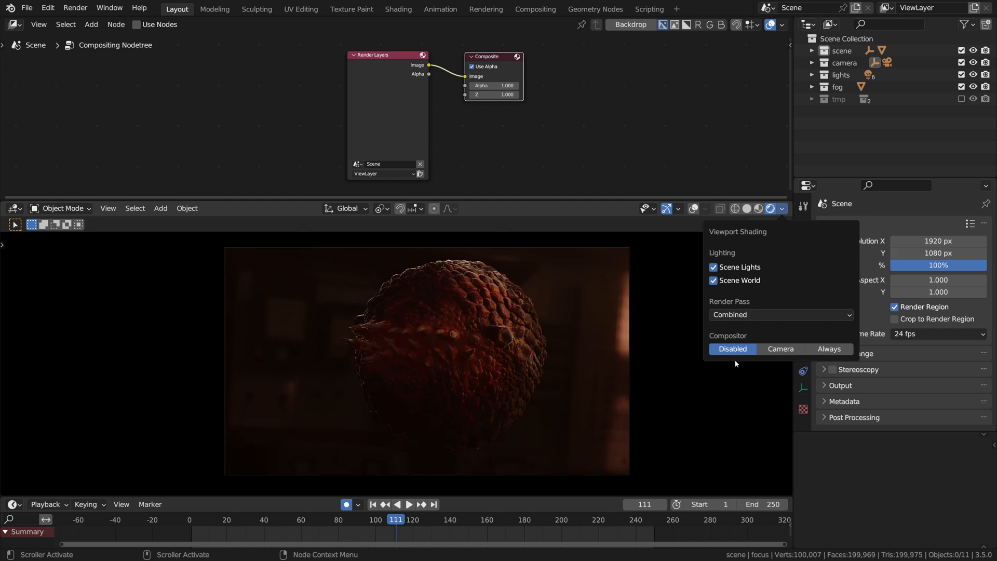
mouse_move(733, 349)
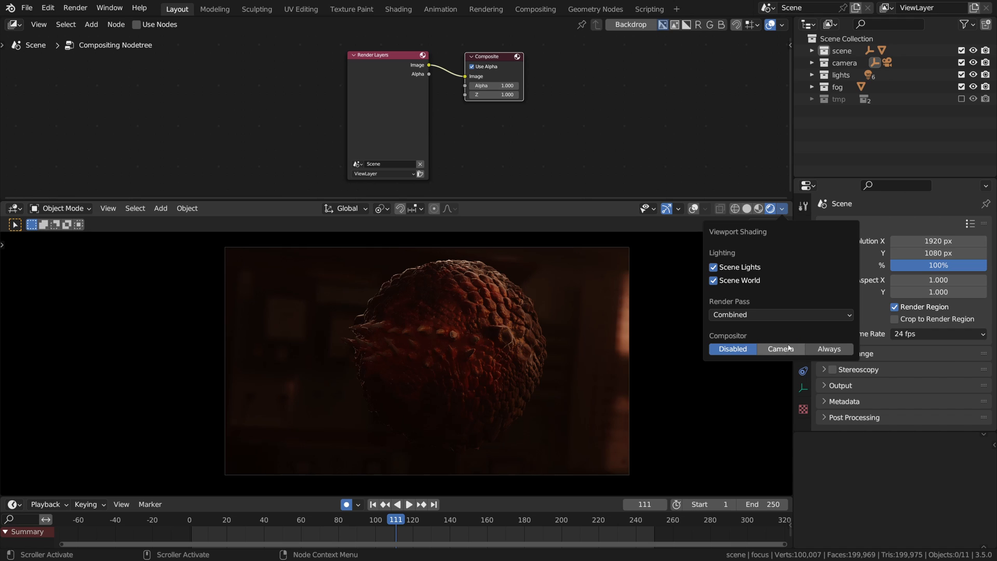
click(780, 349)
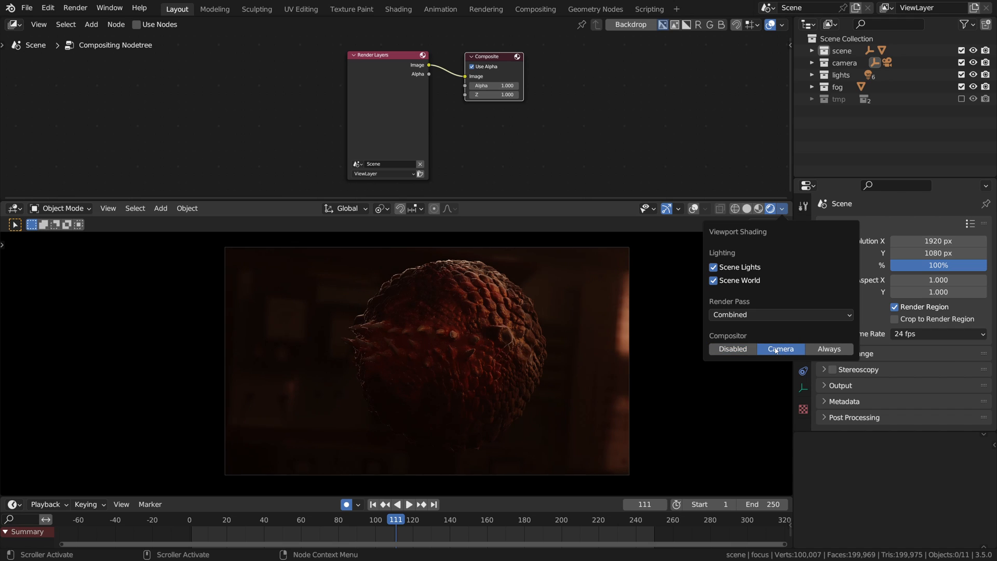
mouse_move(780, 349)
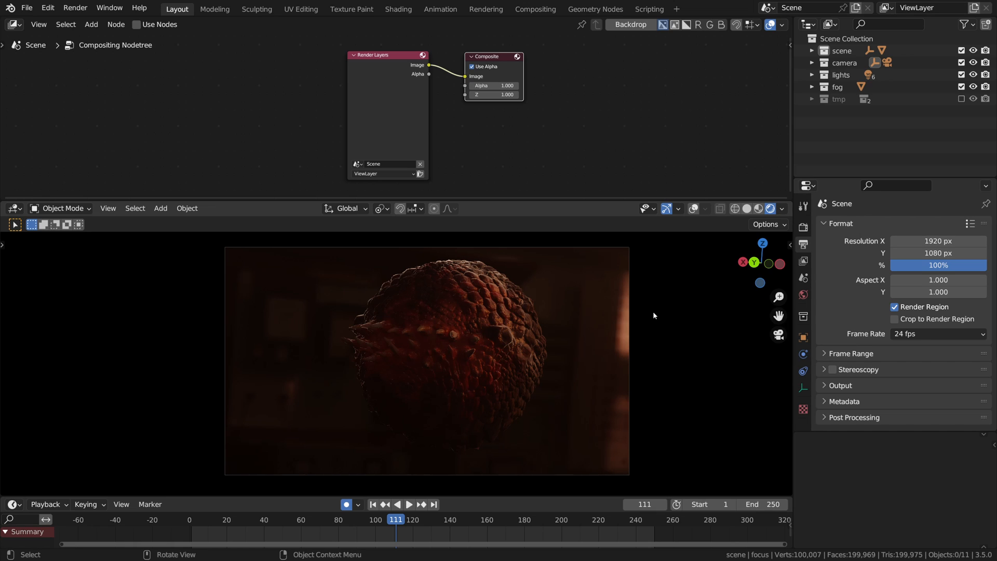
Select the camera in the Outliner and show its Object Data properties.
click(812, 63)
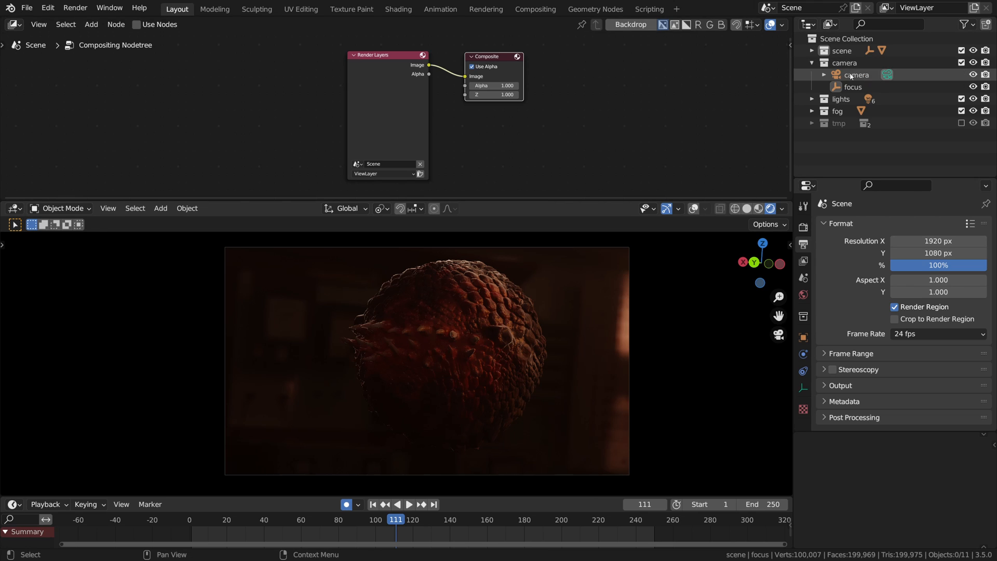
click(857, 75)
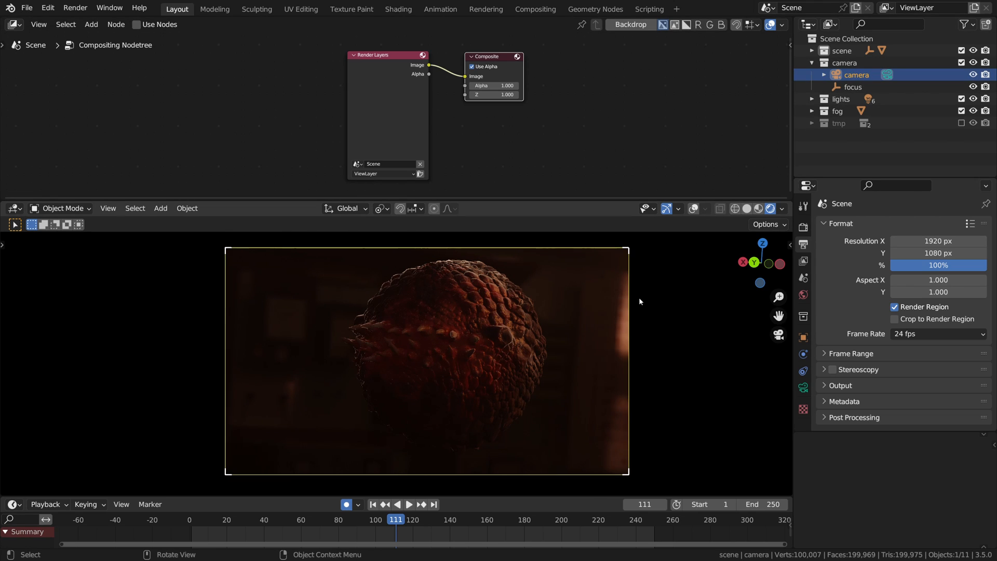
mouse_move(404, 93)
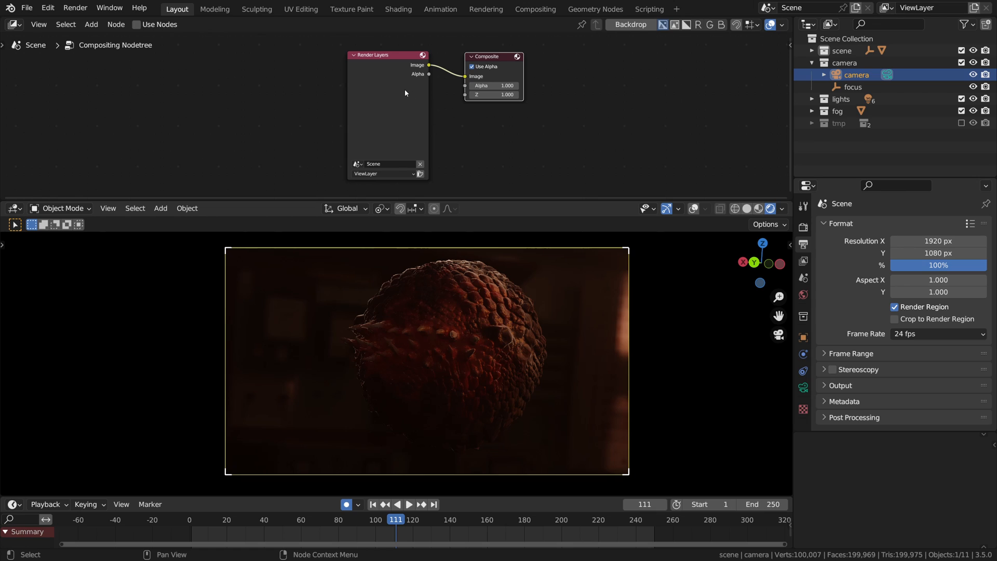
mouse_move(691, 310)
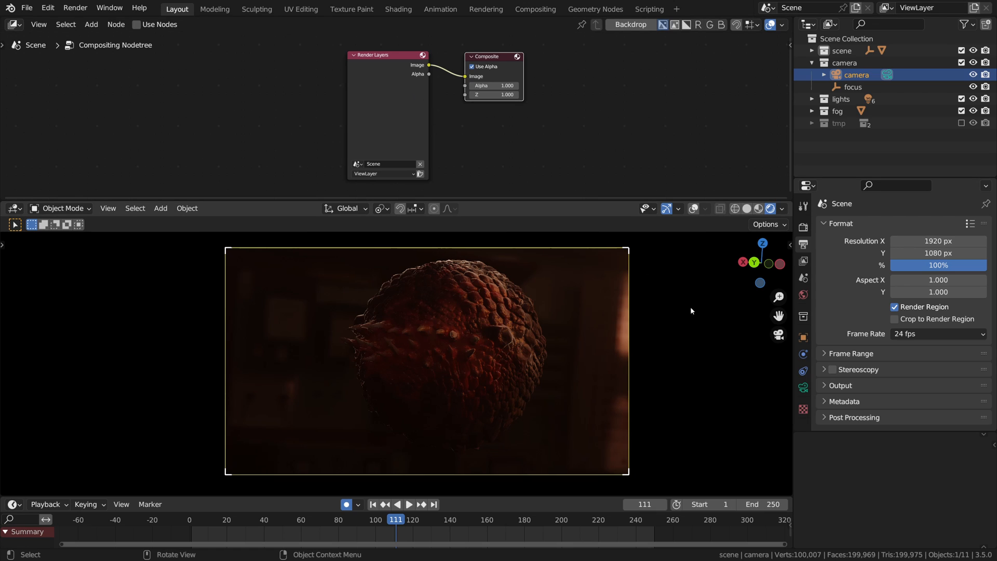
click(803, 388)
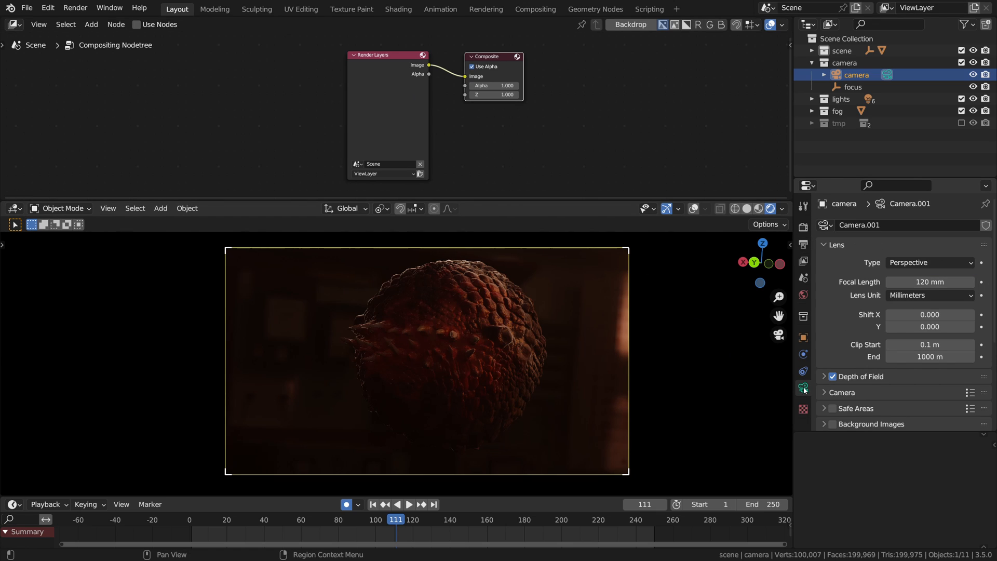
Uncheck Passepartout under Viewport Display so the area outside the frame isn't darkened.
scroll(down, 3)
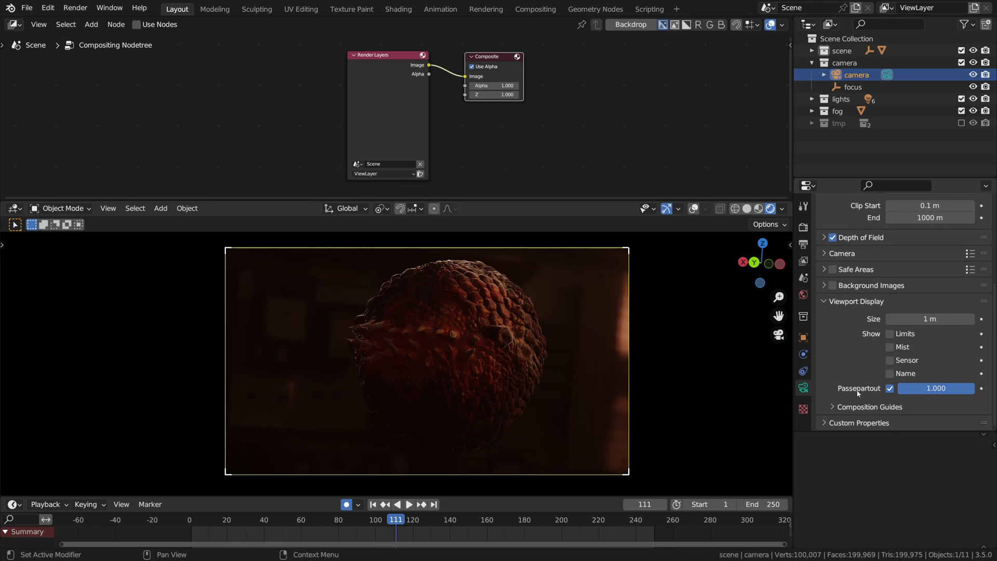
click(890, 387)
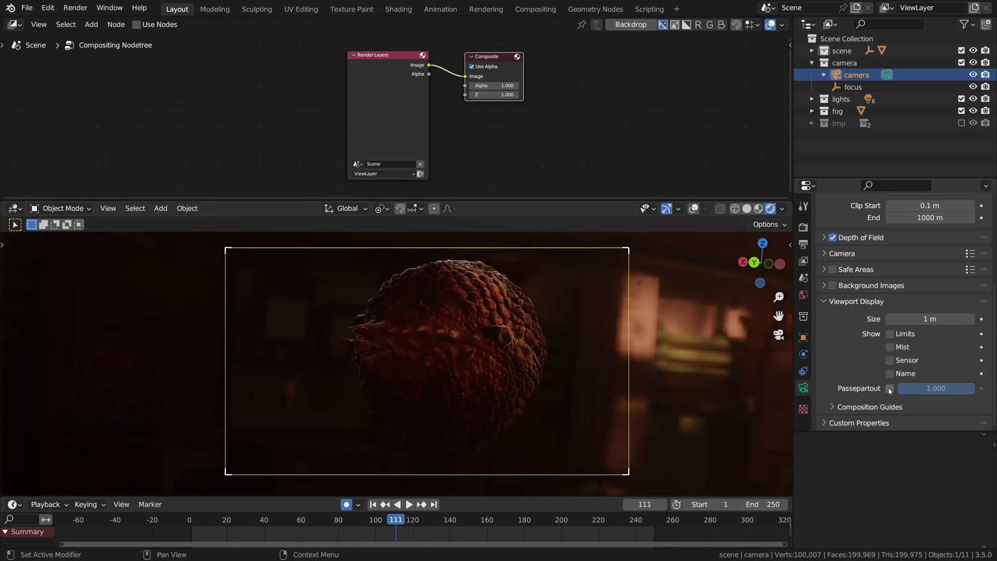
click(890, 388)
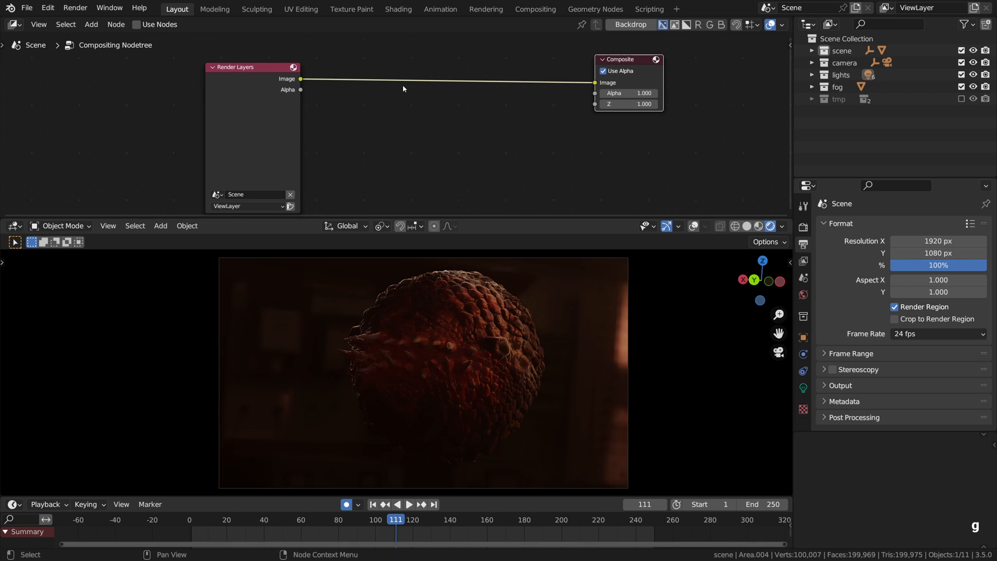
mouse_move(399, 87)
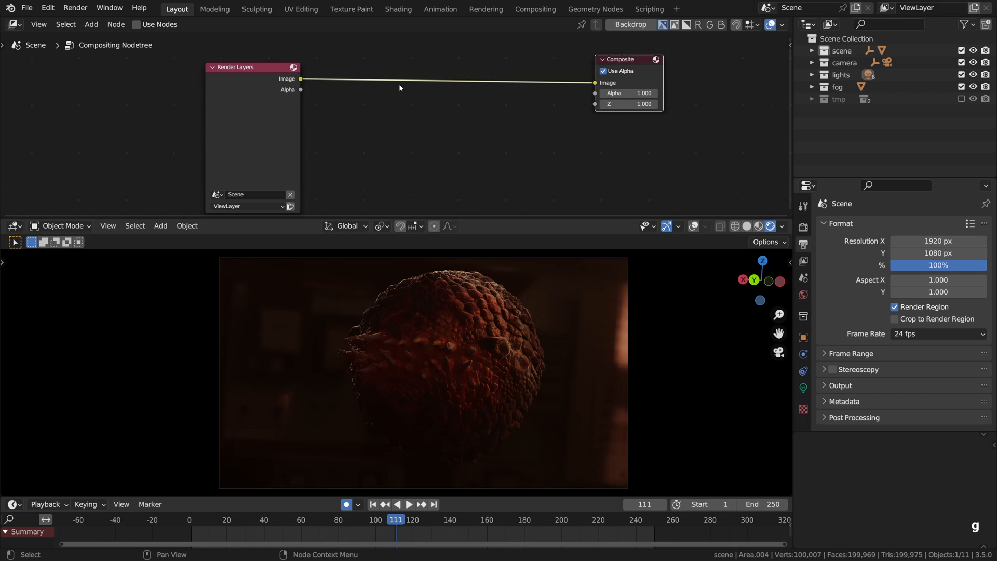
Add a Distort > Flip node onto the Render Layers–Composite link and enable Use Nodes.
click(350, 85)
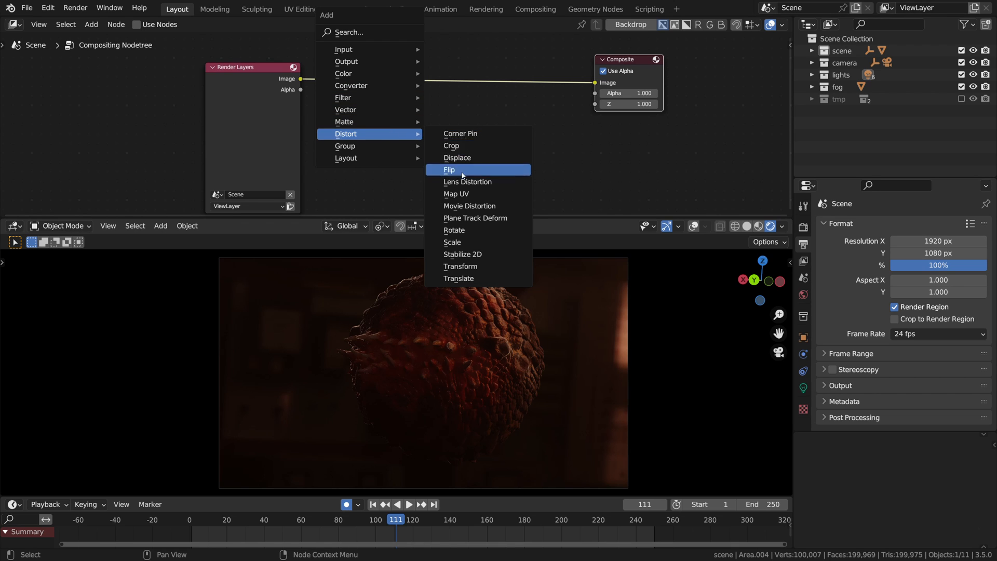
click(448, 170)
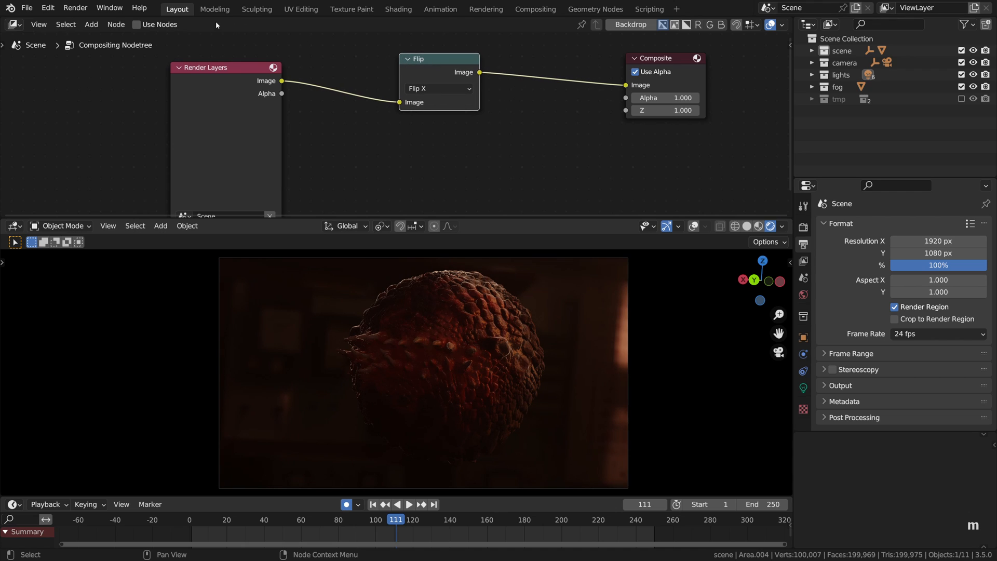
click(136, 24)
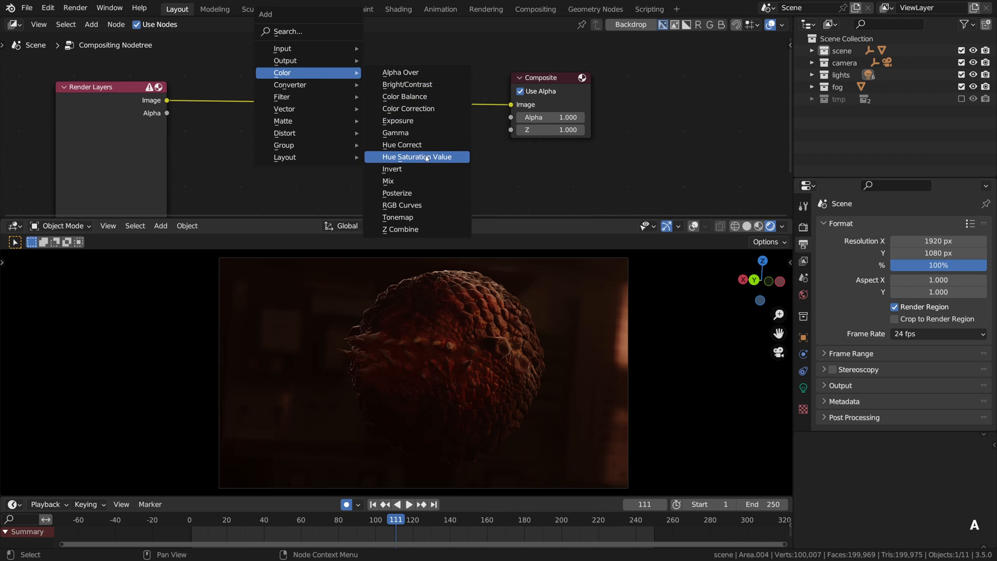
Insert a Hue Saturation Value node on the link with Saturation 0 for a grayscale viewport.
click(417, 157)
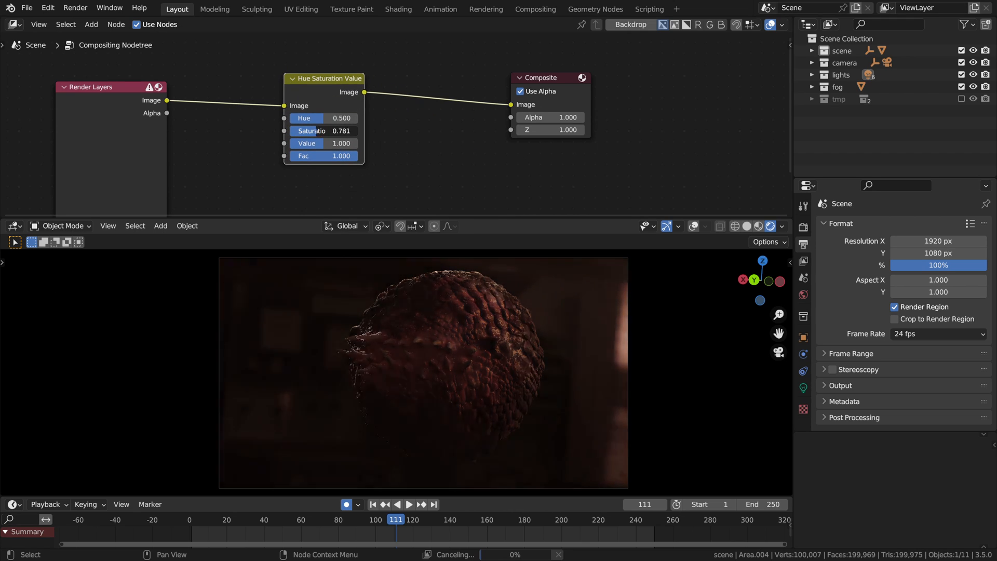
drag(341, 131, 292, 131)
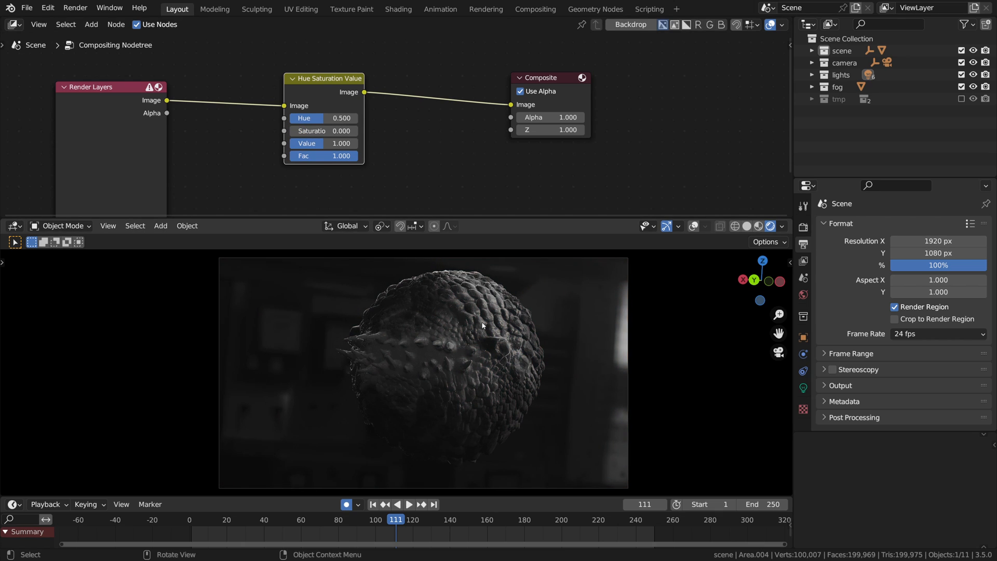
mouse_move(499, 373)
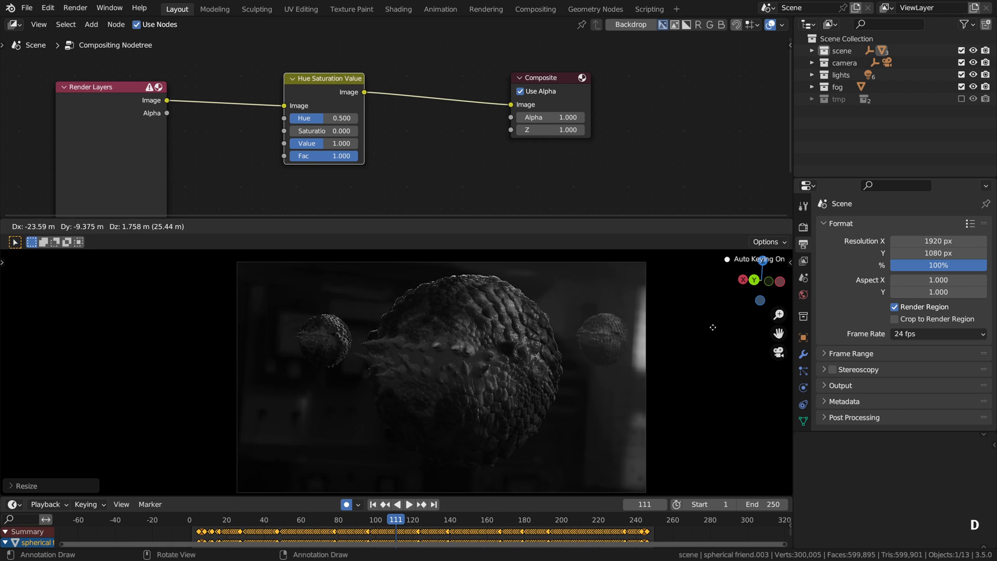
Set the Area.002 light Power to 10000, then undo the change with Ctrl+Z.
key(z)
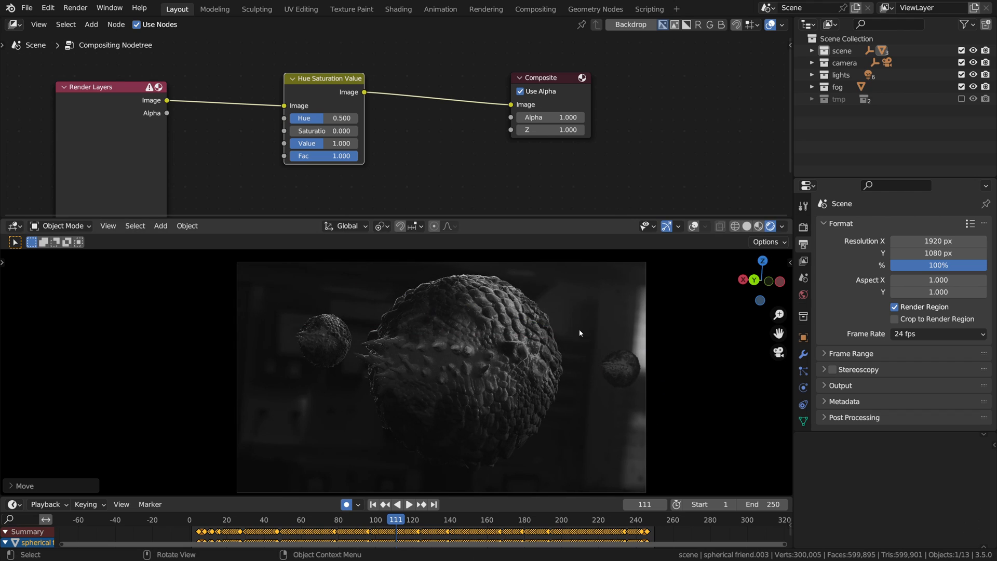
key(space)
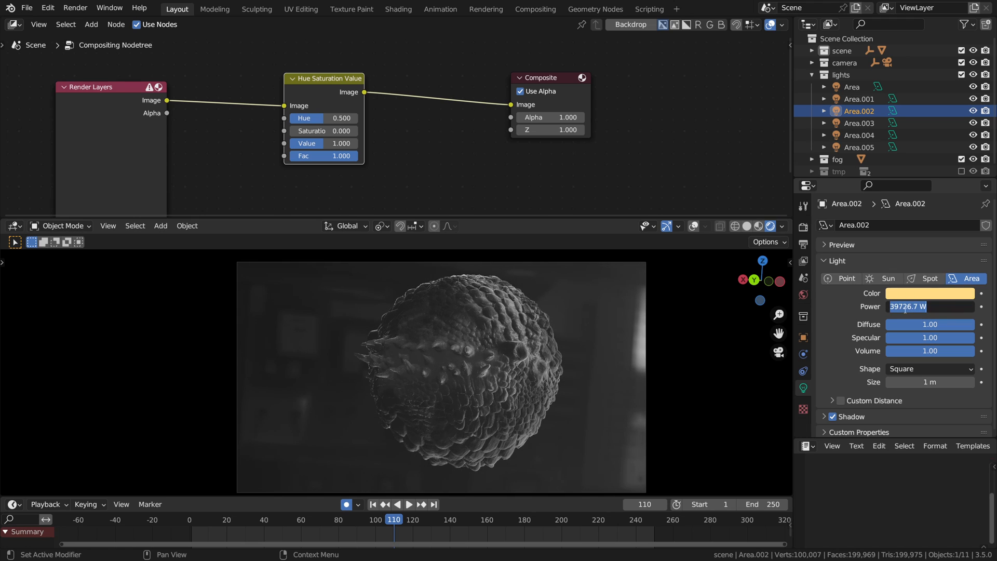
text(10000)
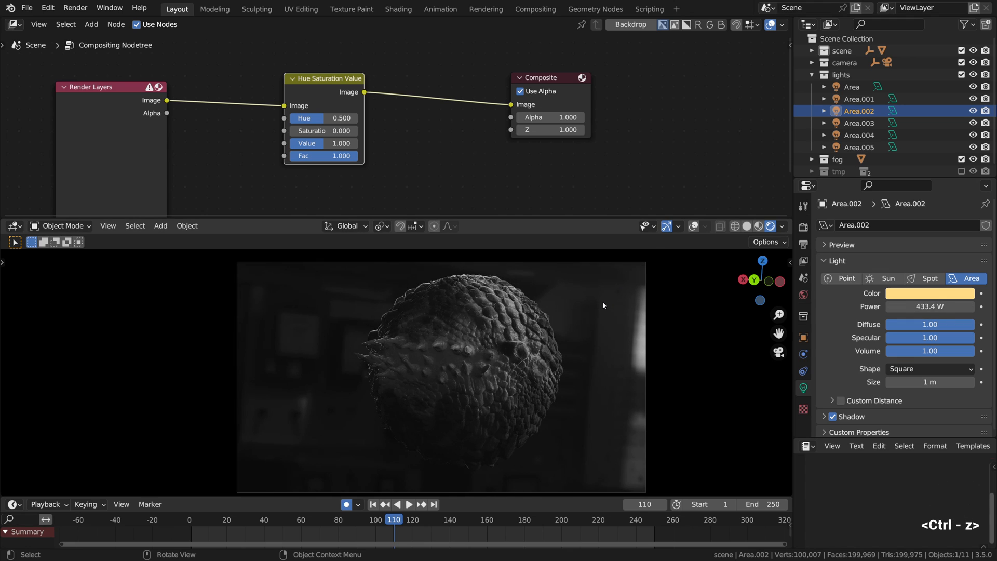
key(ctrl+z)
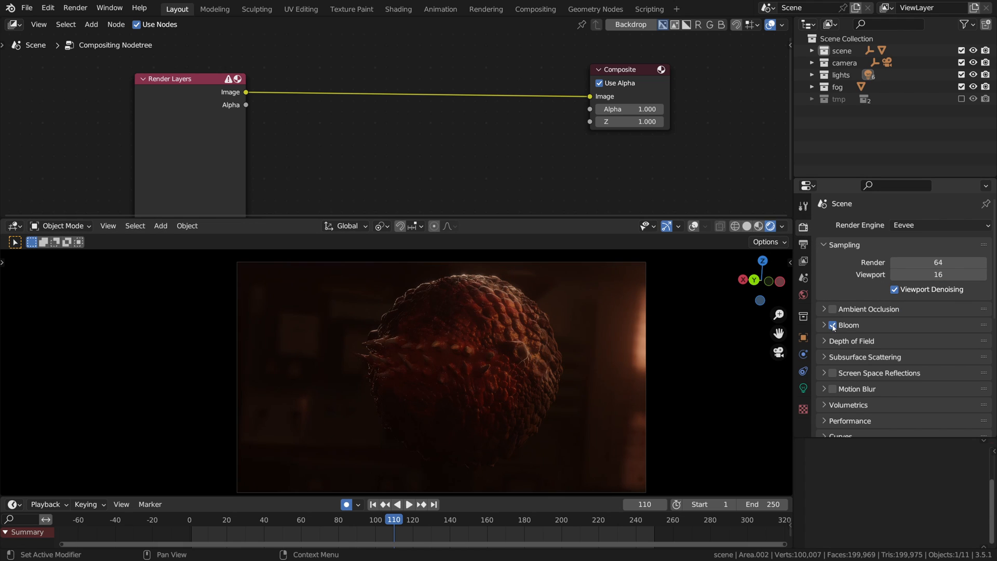
Expand Bloom in Render Properties and switch the Eevee Bloom checkbox off.
click(824, 325)
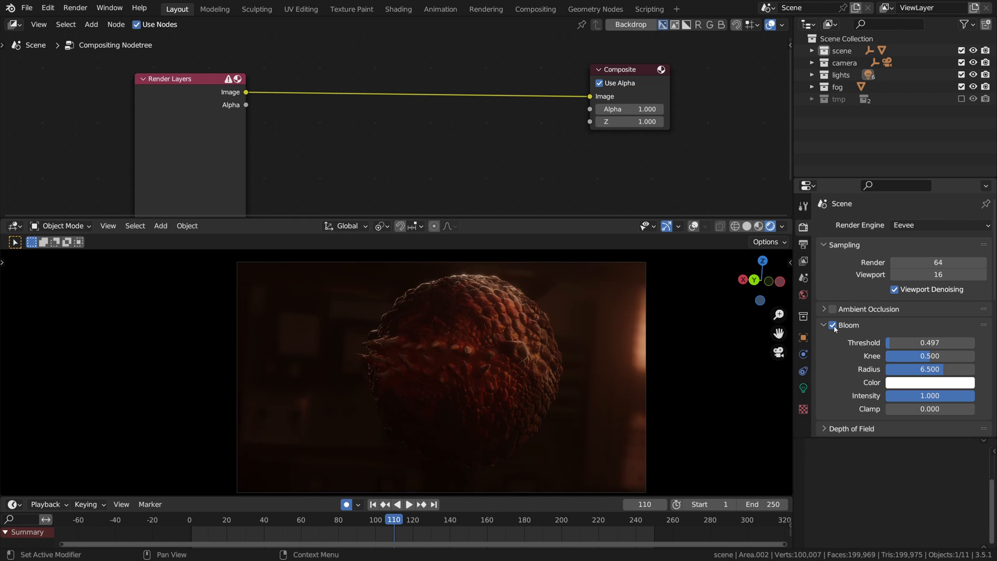
click(832, 325)
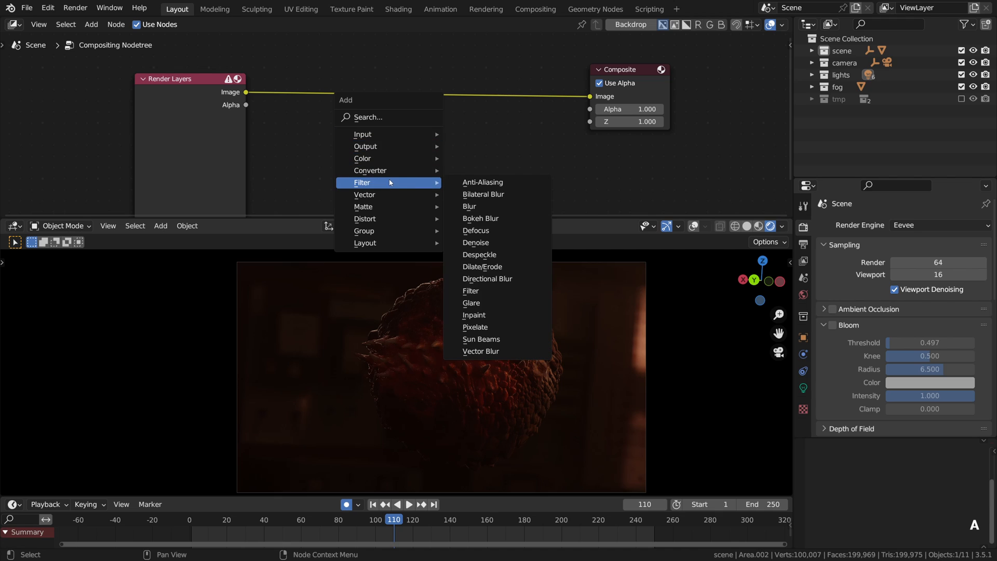
mouse_move(475, 242)
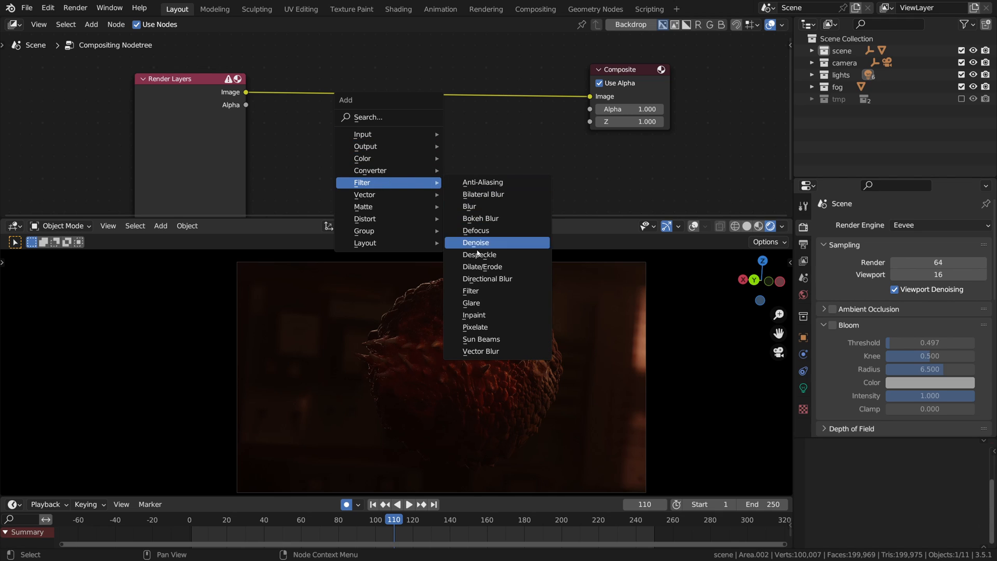
click(472, 302)
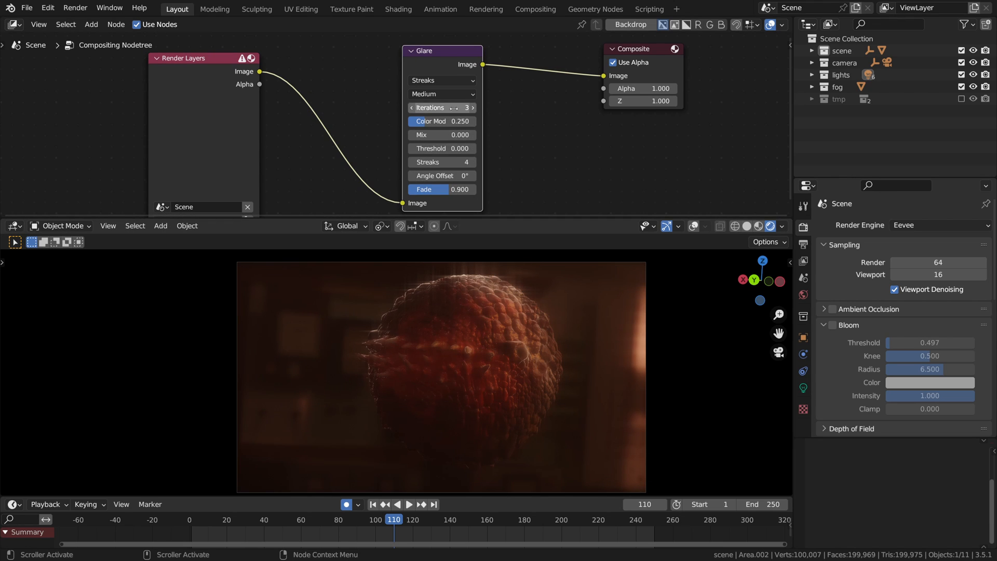
click(440, 80)
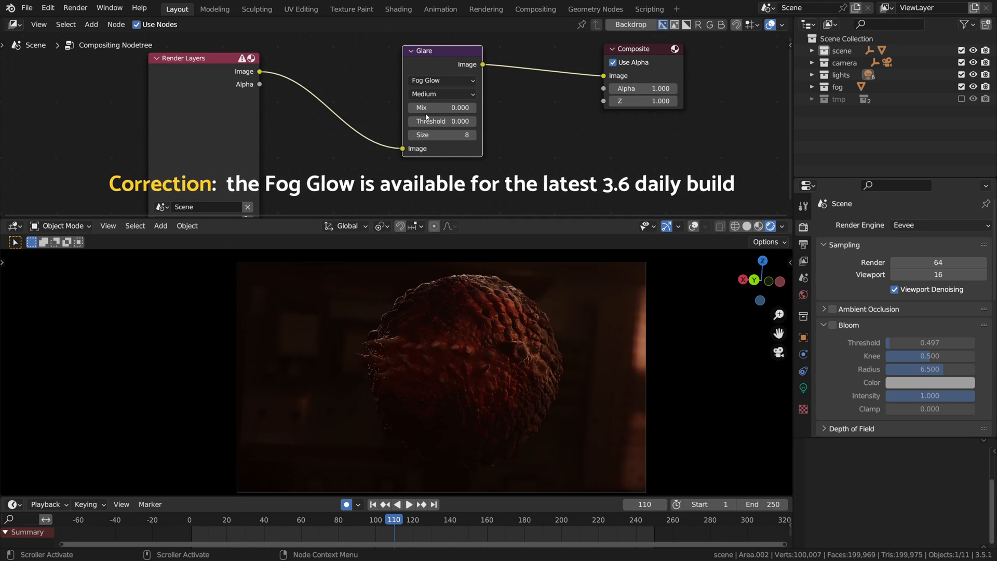
mouse_move(500, 280)
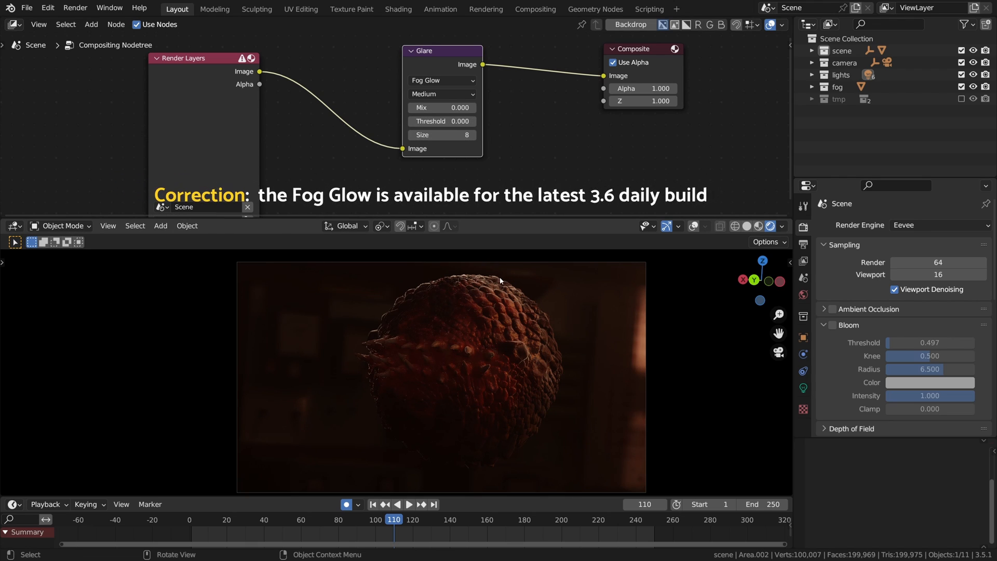
click(442, 80)
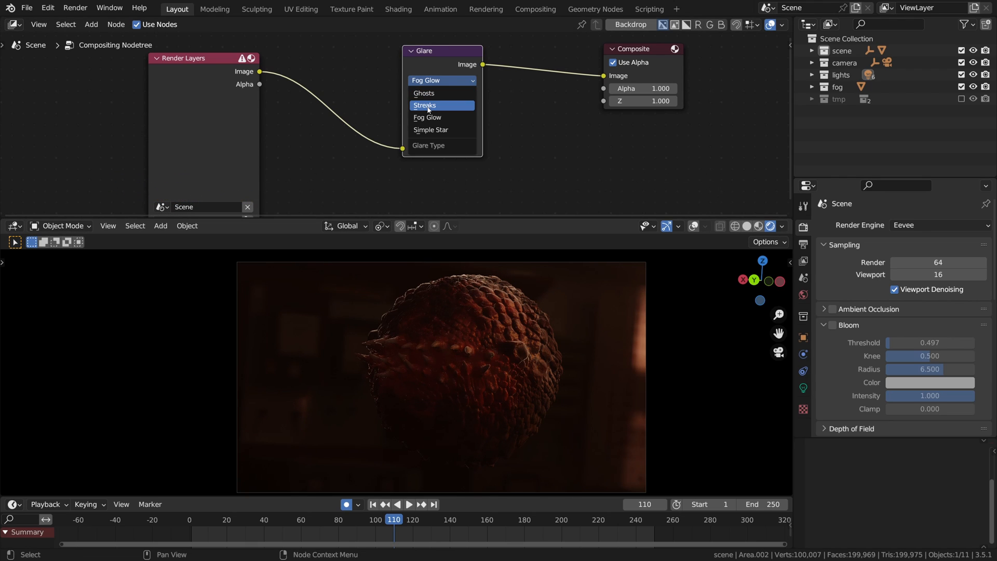
click(424, 105)
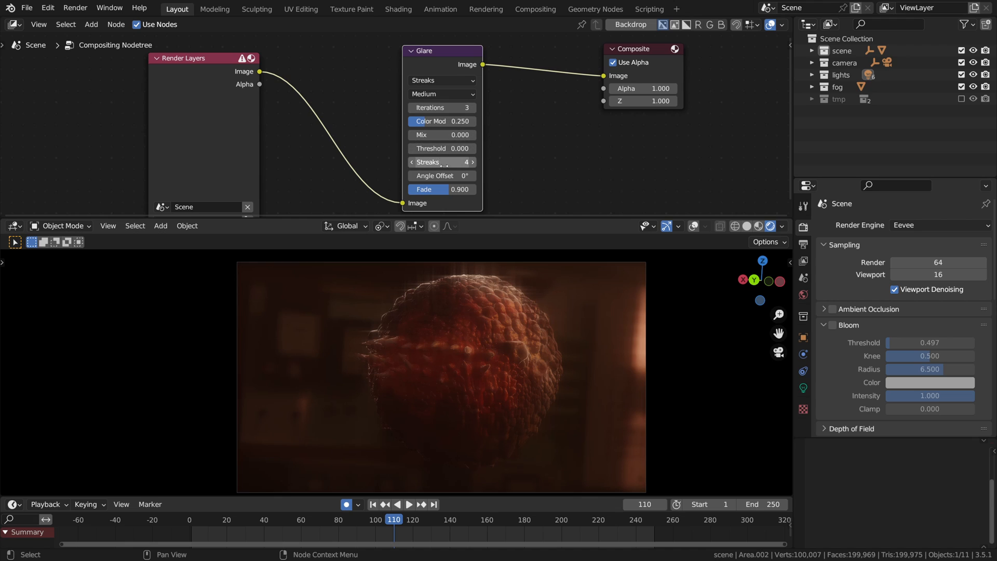
click(412, 162)
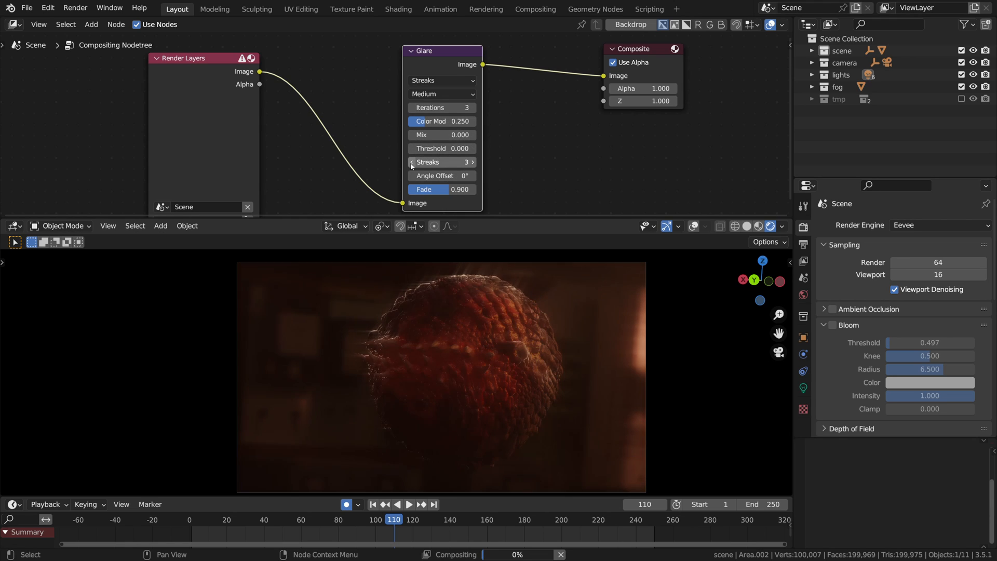
click(412, 162)
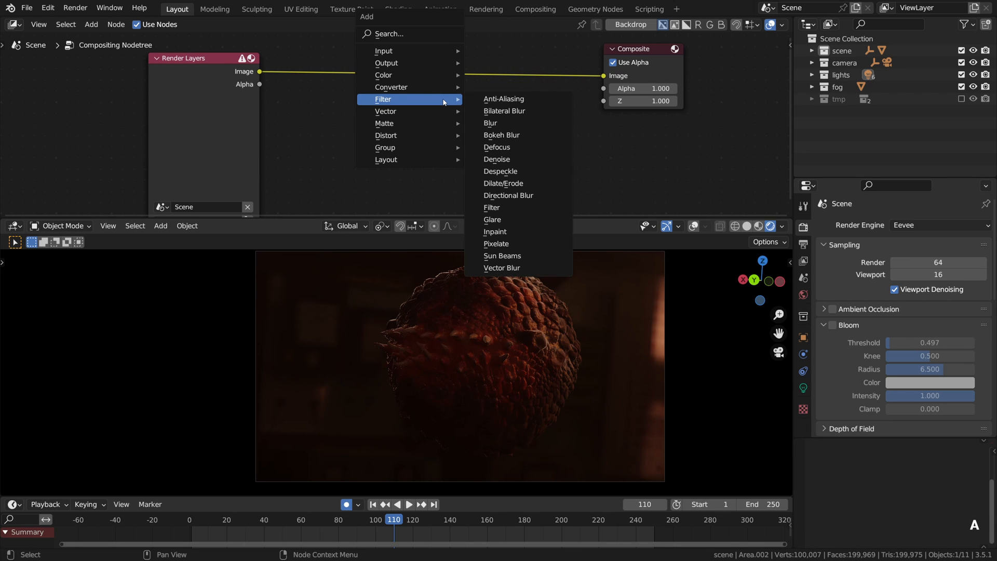
Add a Blur node and a Mix node set to Add, blending the blurred glow over the render.
click(490, 122)
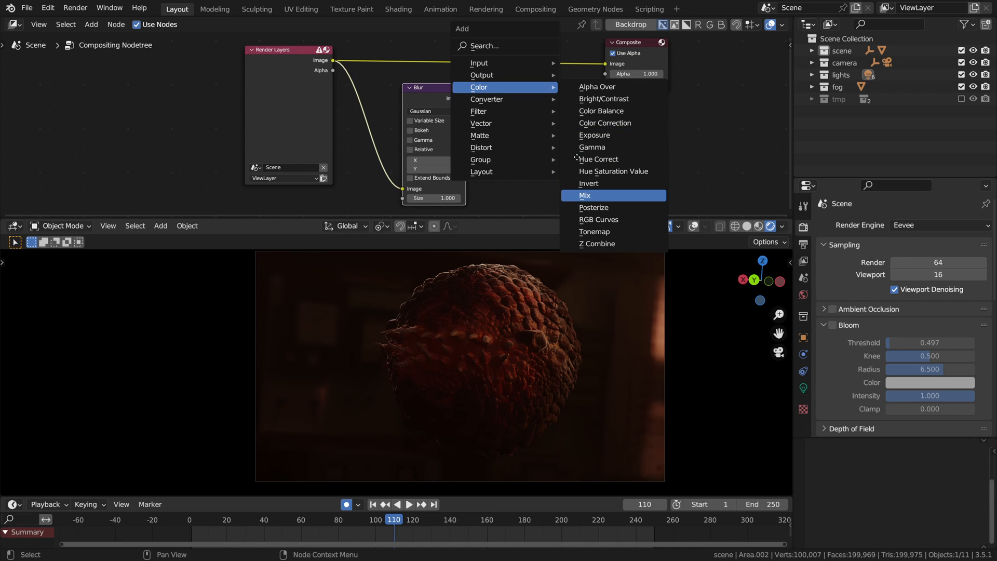
click(583, 195)
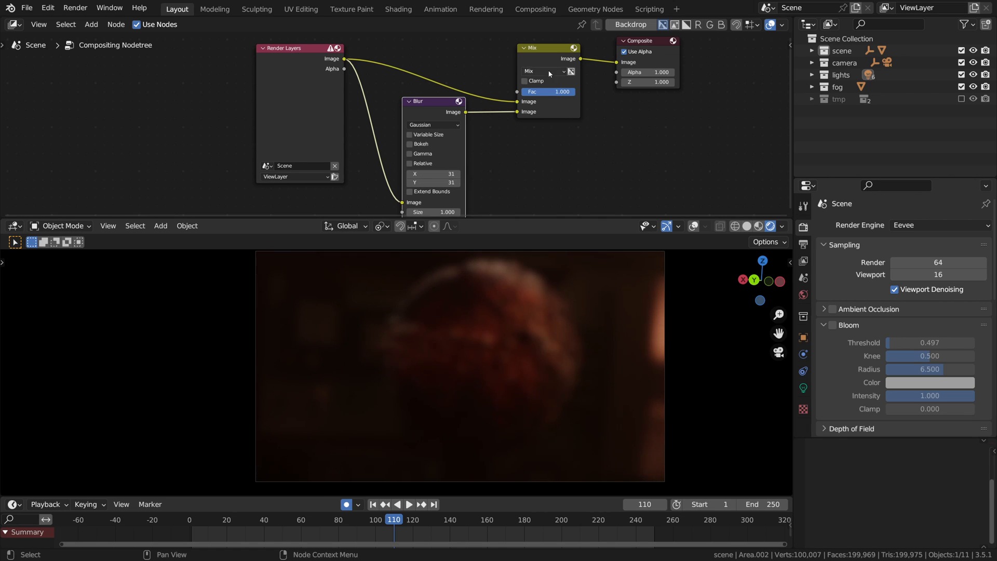
click(542, 71)
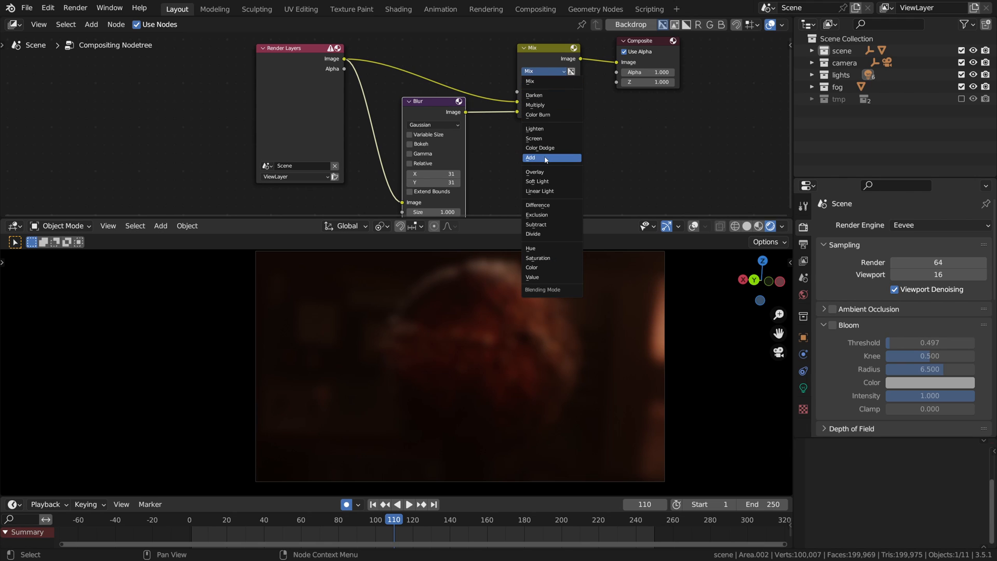
click(530, 158)
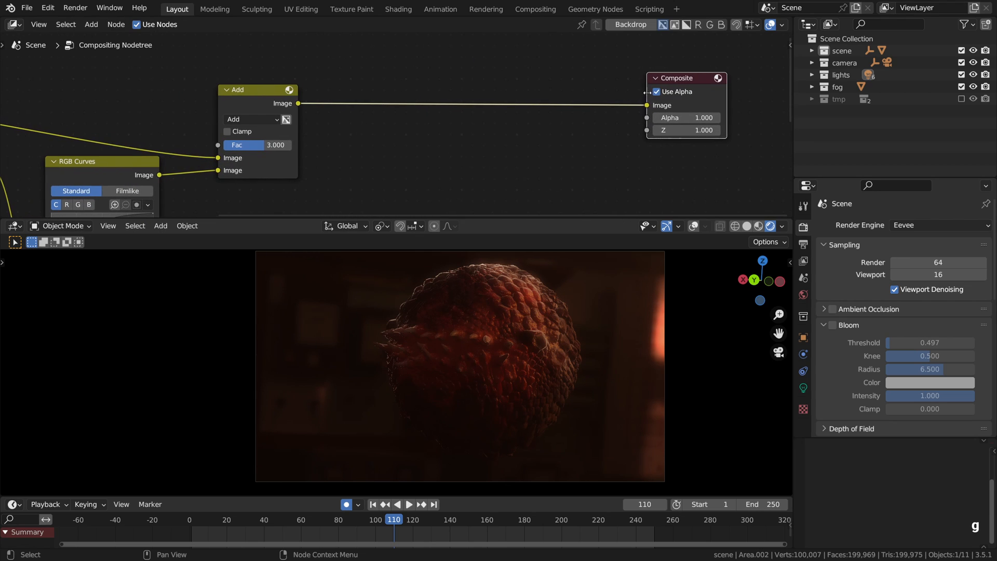
Switch the render engine to Cycles to preview the glow, then back to Eevee.
click(939, 225)
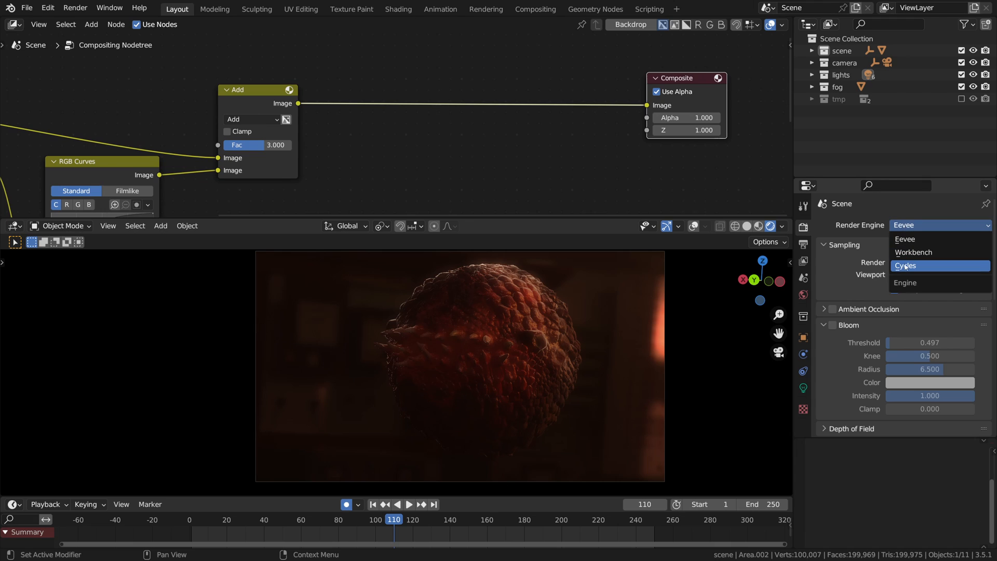
click(905, 266)
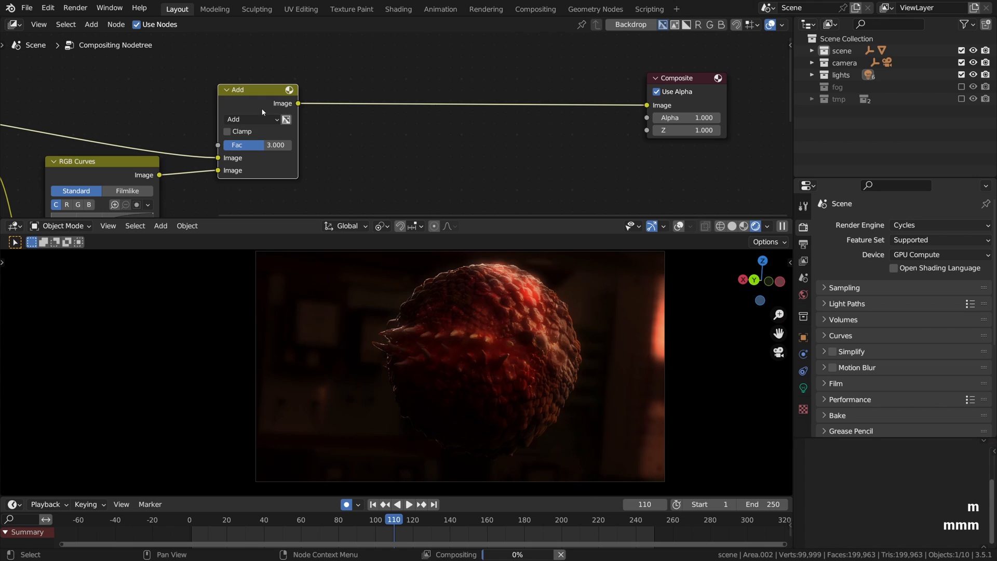
click(938, 224)
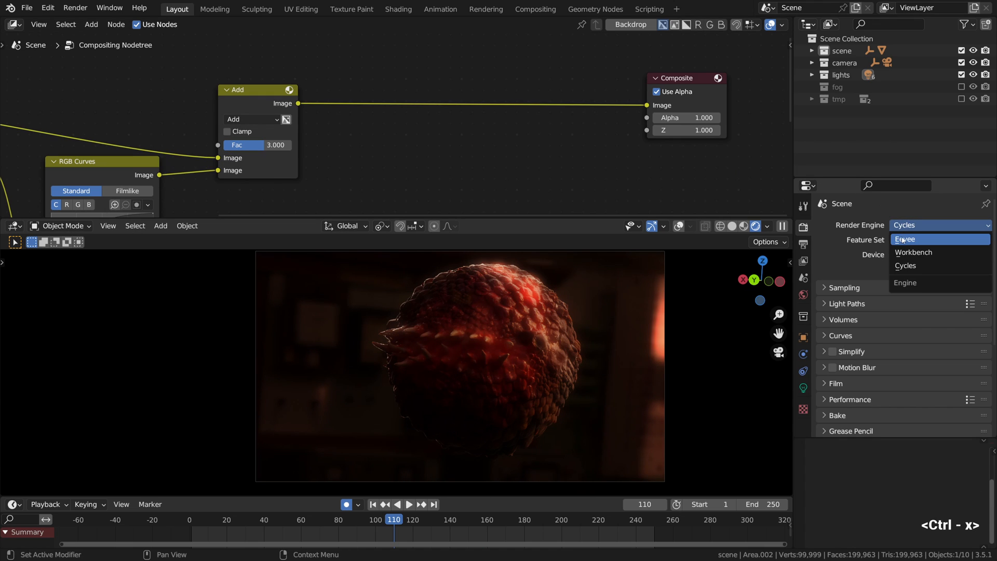
click(905, 239)
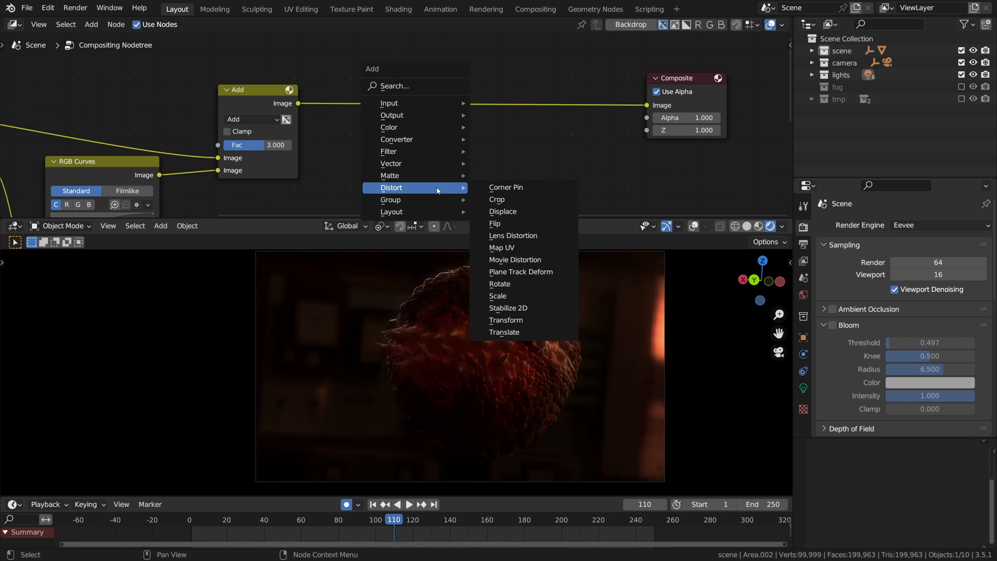
mouse_move(512, 236)
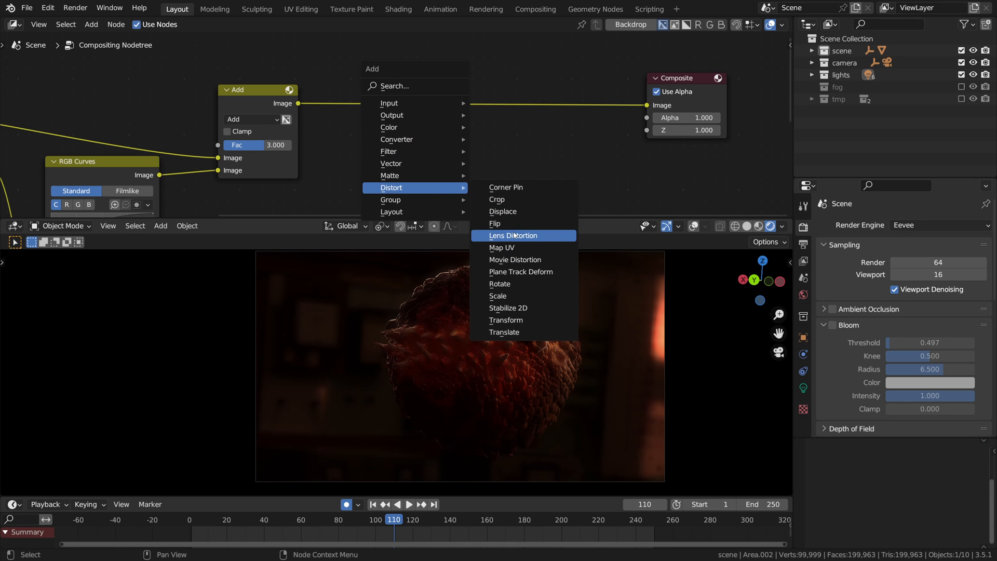
Add a Lens Distortion node before Composite with Projector mode enabled.
click(512, 235)
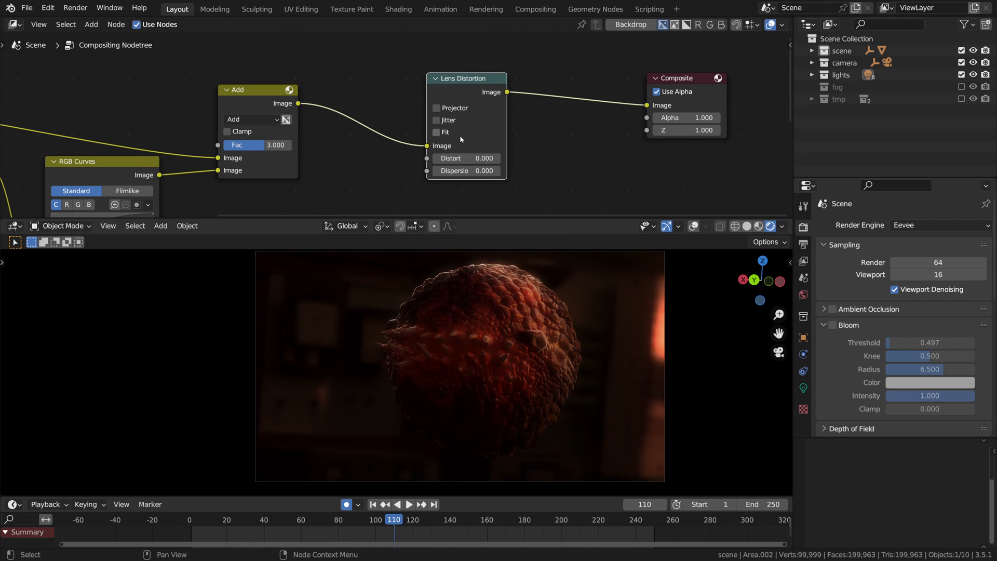
click(436, 103)
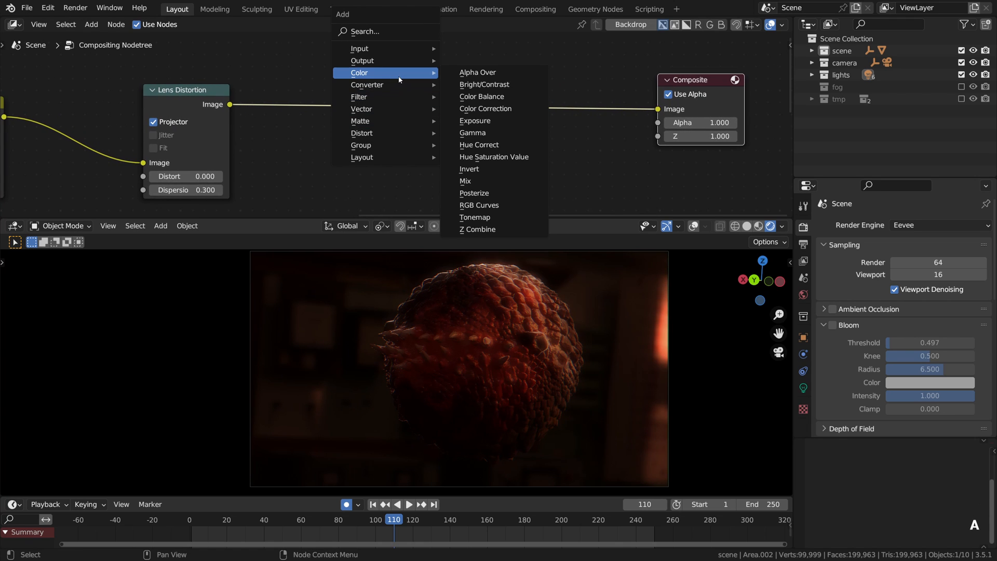
Add a Mix node set to Multiply with a slightly desaturated light blue tint colour.
click(465, 180)
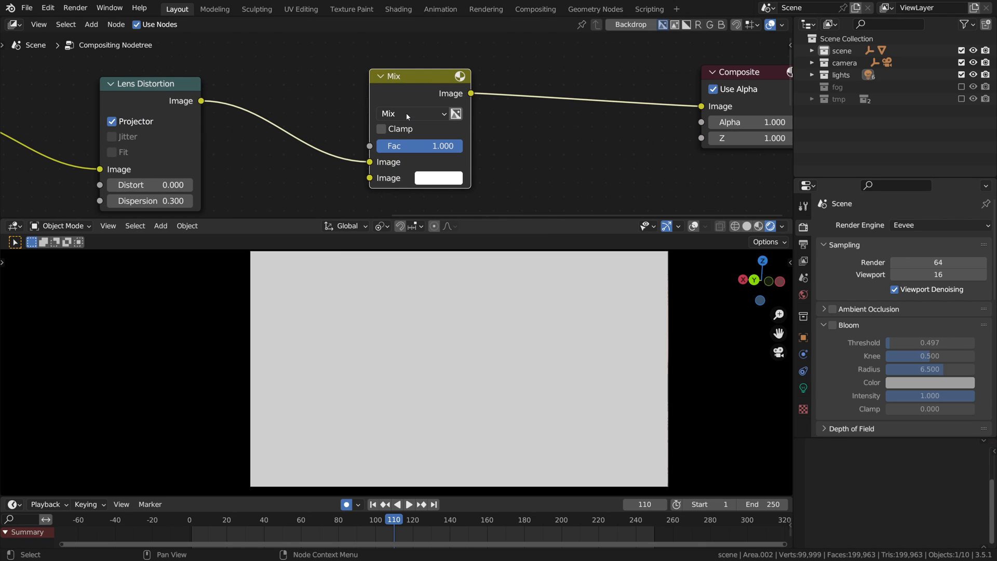
click(414, 113)
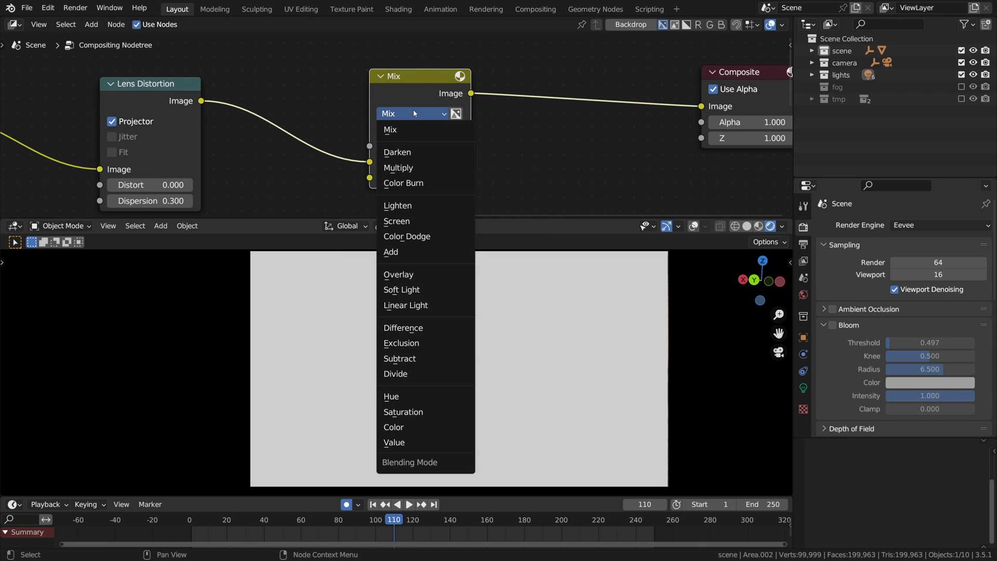
click(398, 167)
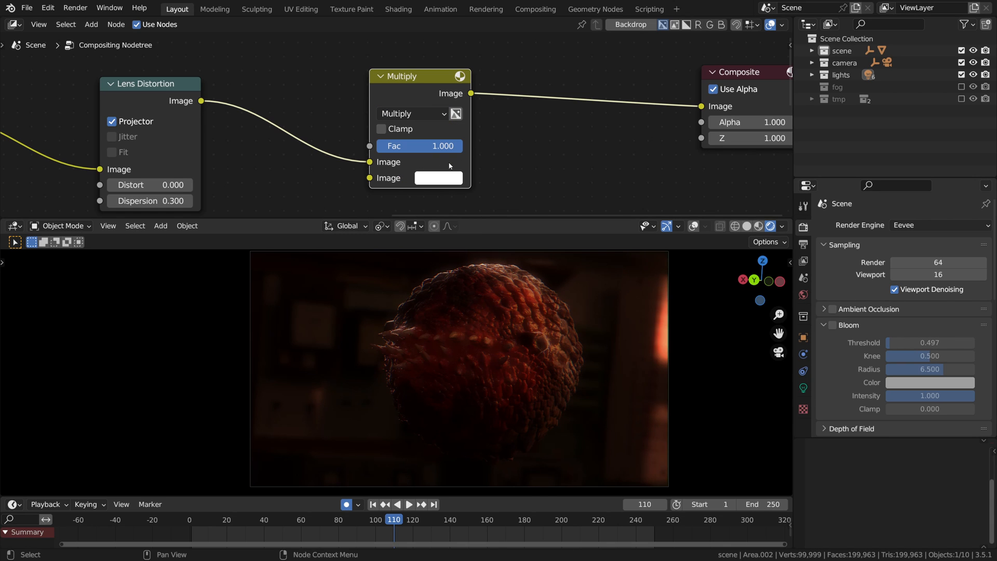
click(437, 178)
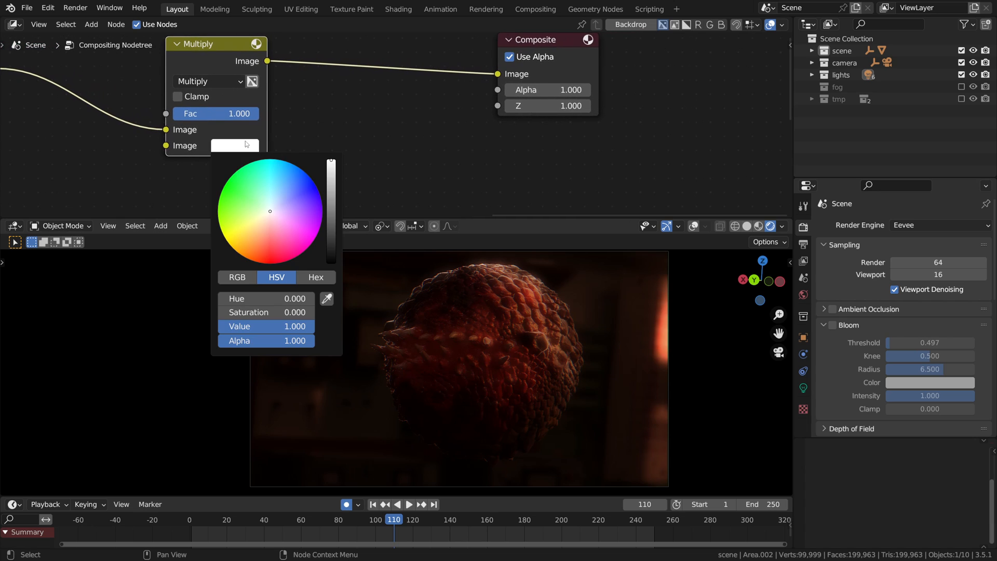
click(276, 189)
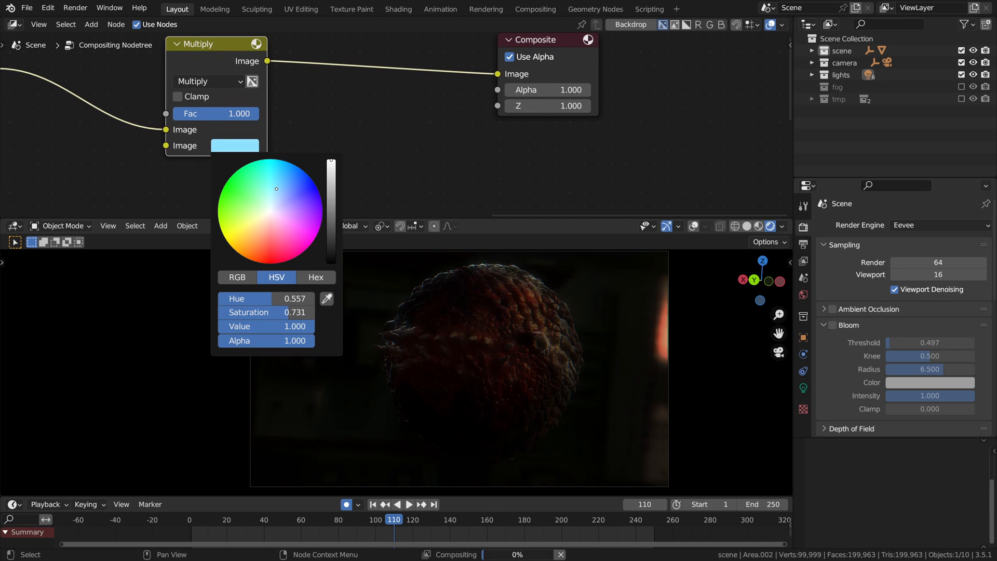
drag(276, 188, 291, 202)
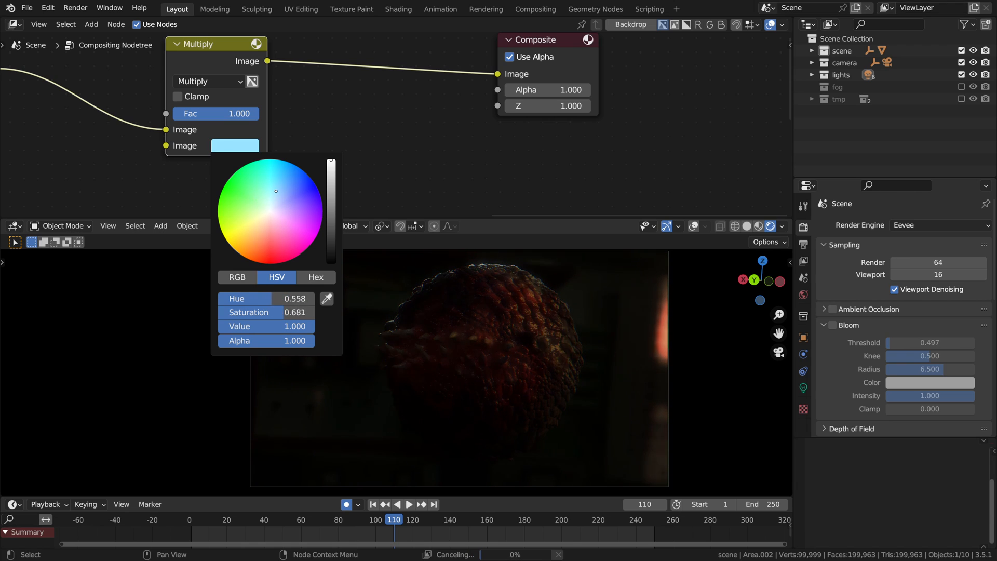
click(343, 106)
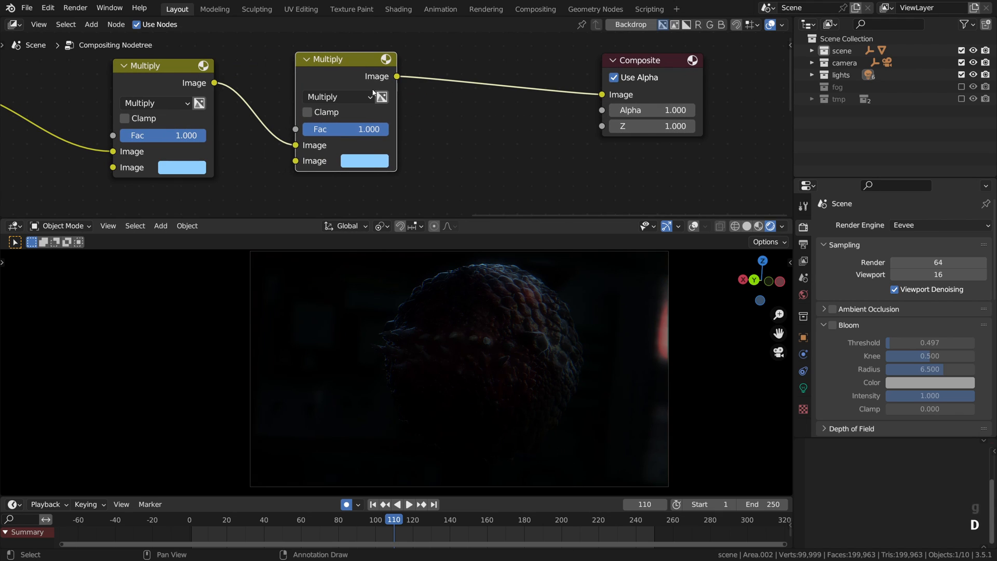
Make the duplicated Multiply node a green tint and raise its factor.
click(365, 160)
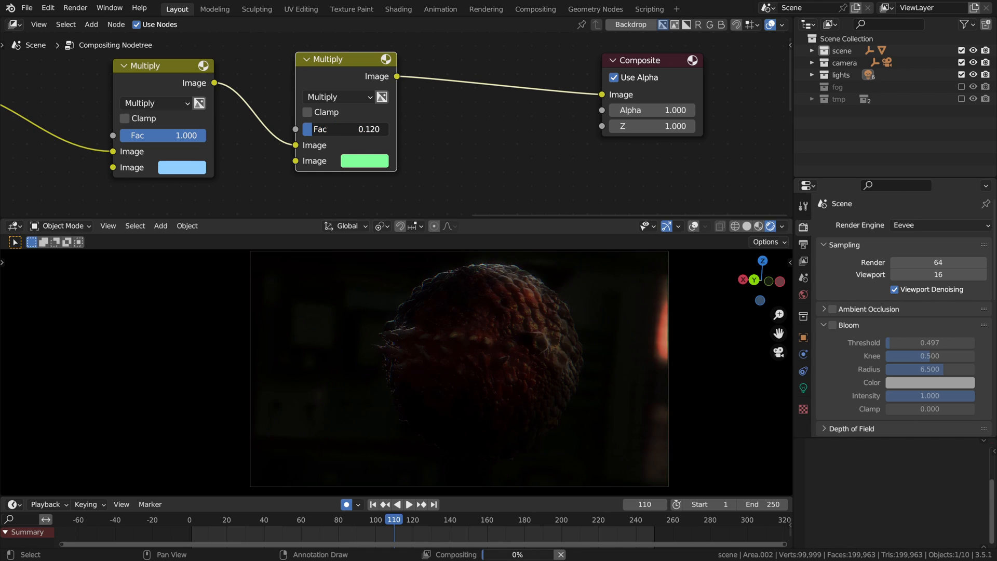
drag(331, 129, 347, 129)
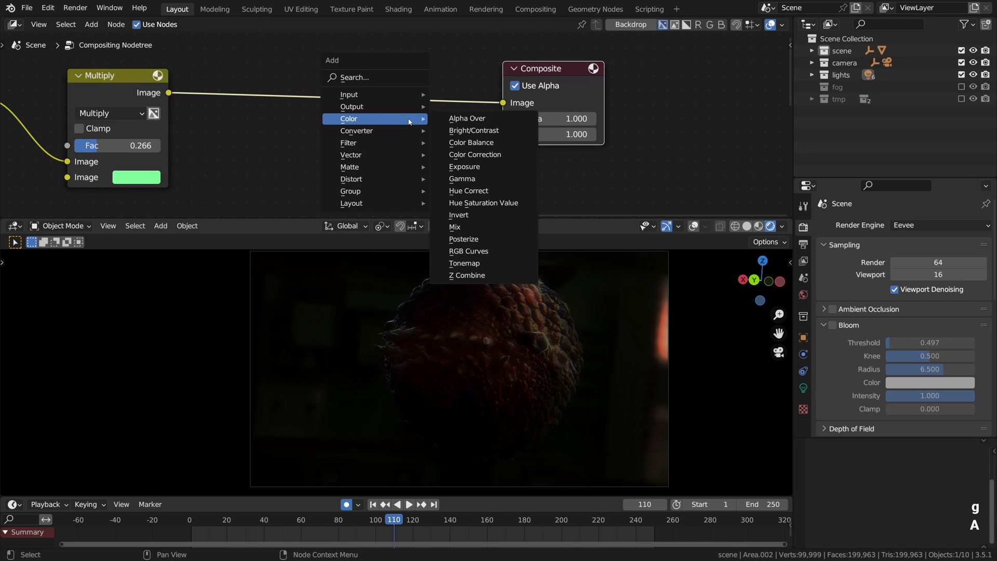
mouse_move(468, 119)
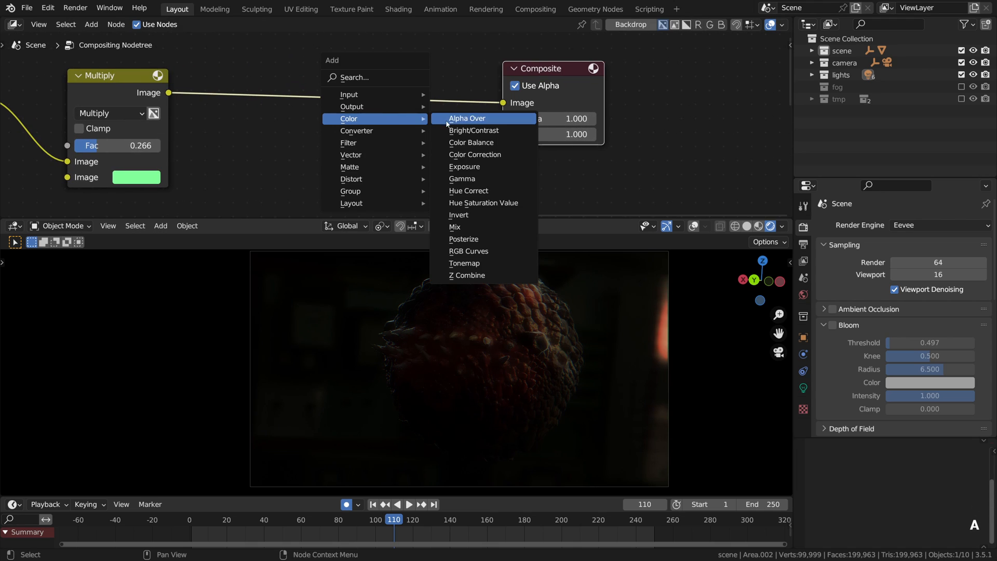
Add a Color Balance node on Offset/Power/Slope and tint Power toward warm yellow, briefly trying Lift/Gamma/Gain.
click(472, 143)
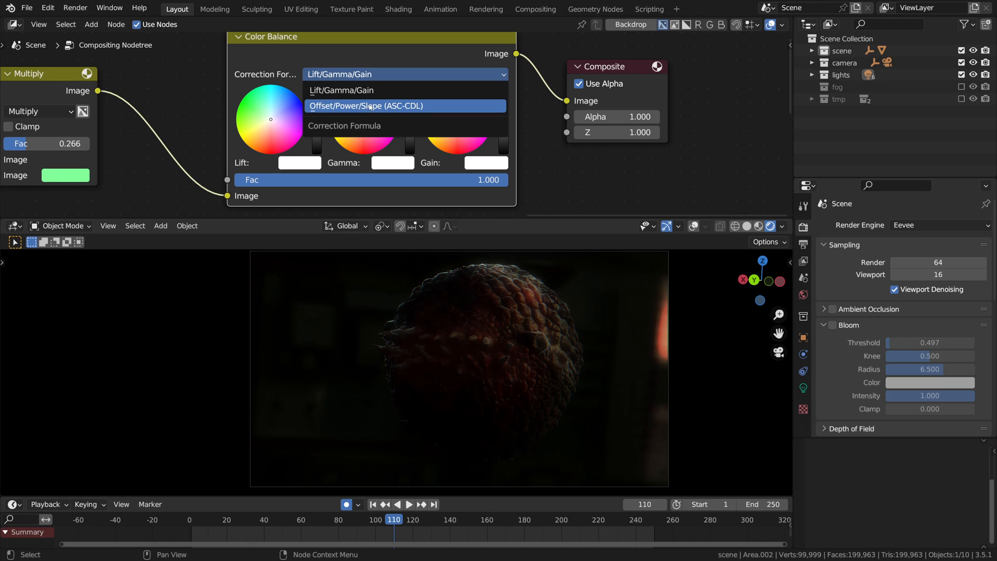
click(366, 106)
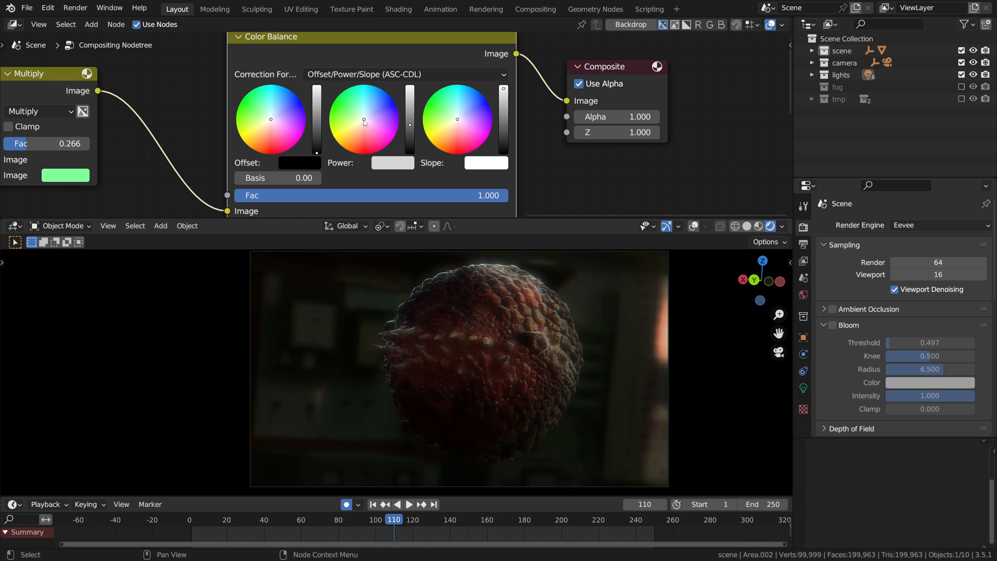
drag(364, 120, 352, 134)
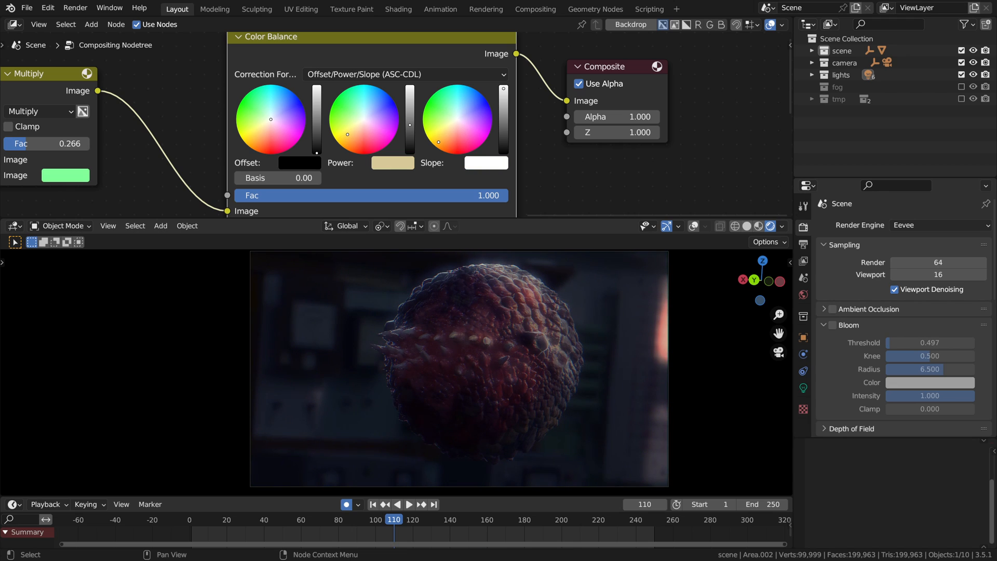
click(404, 73)
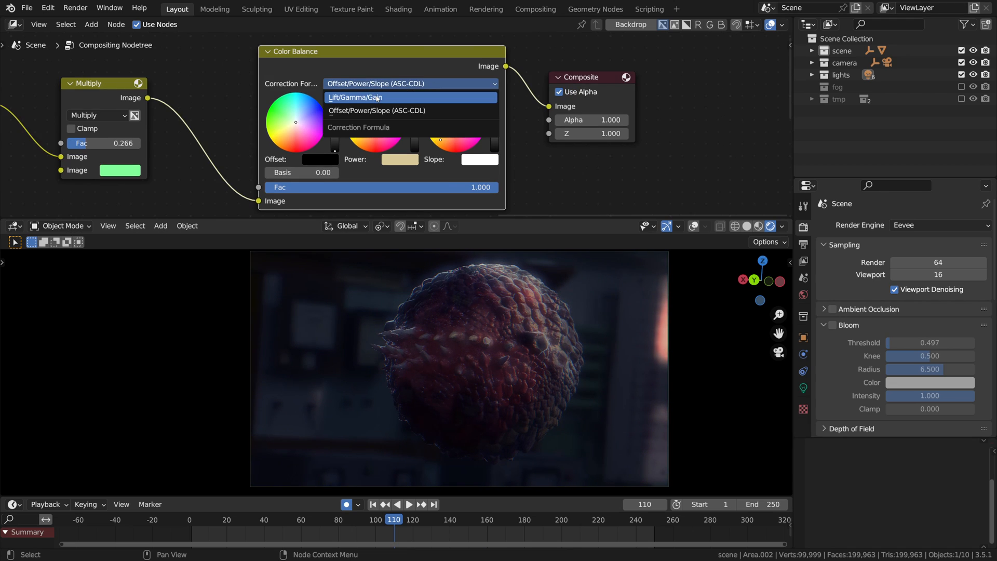
click(355, 96)
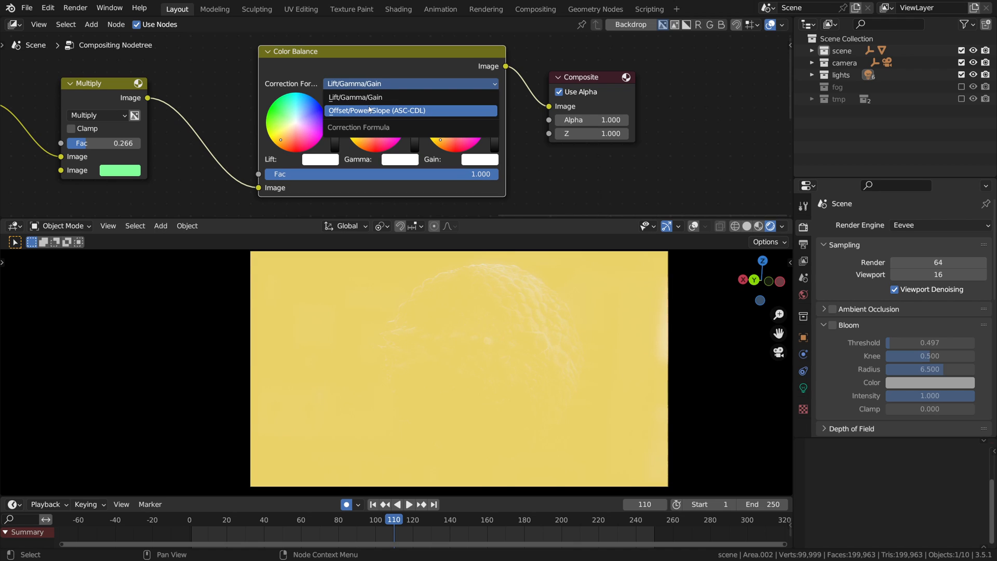
click(376, 110)
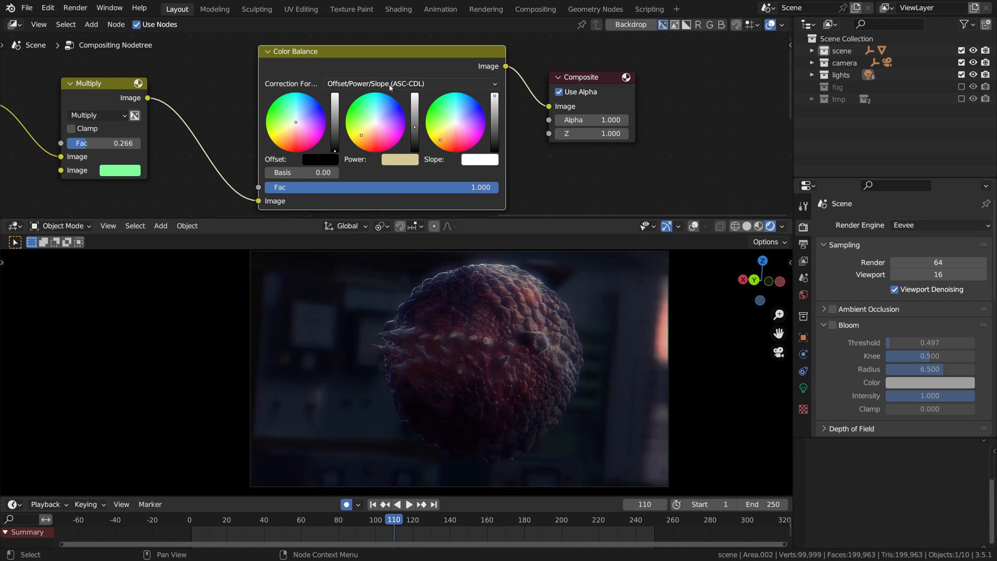
mouse_move(488, 131)
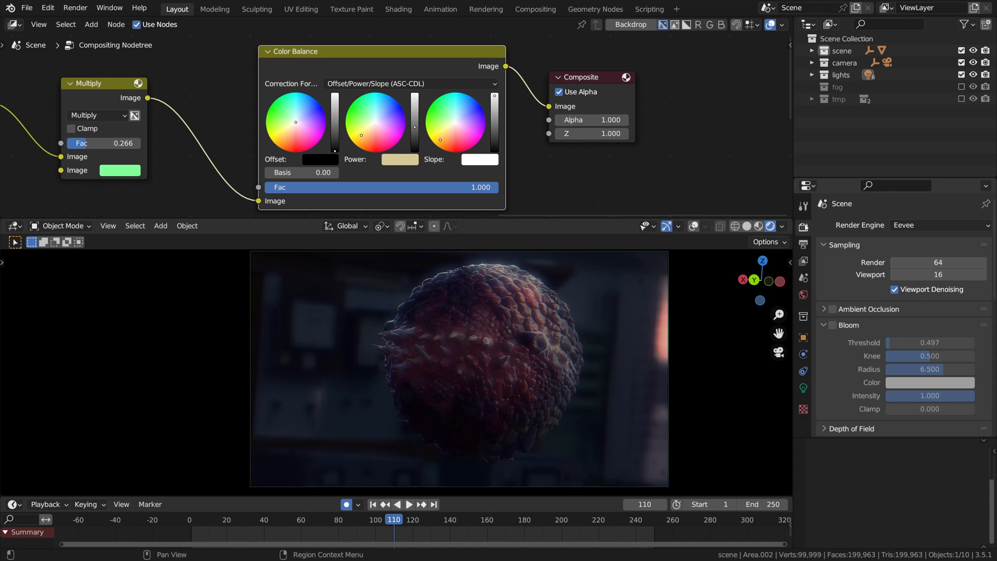
scroll(down, 3)
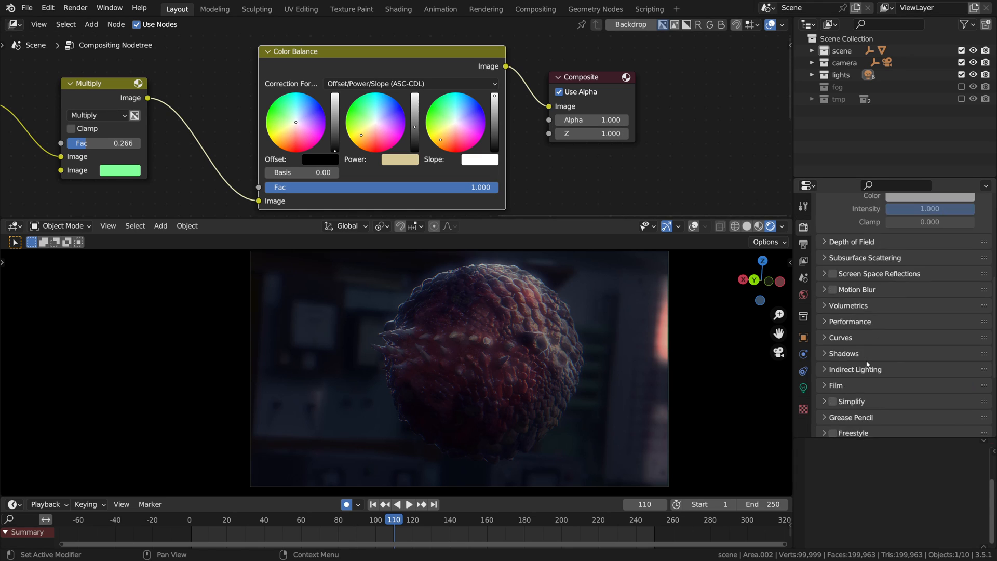
click(860, 317)
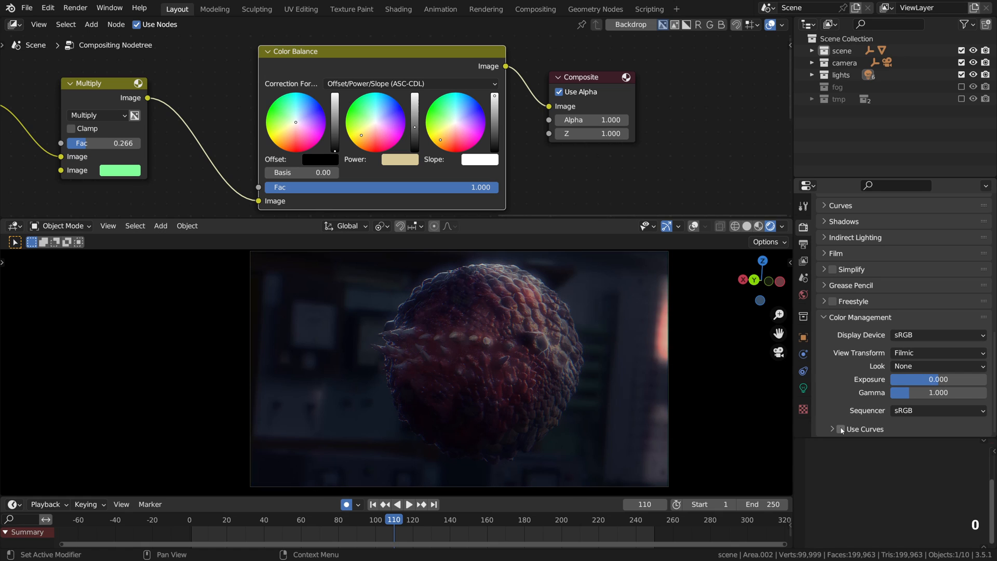
click(831, 429)
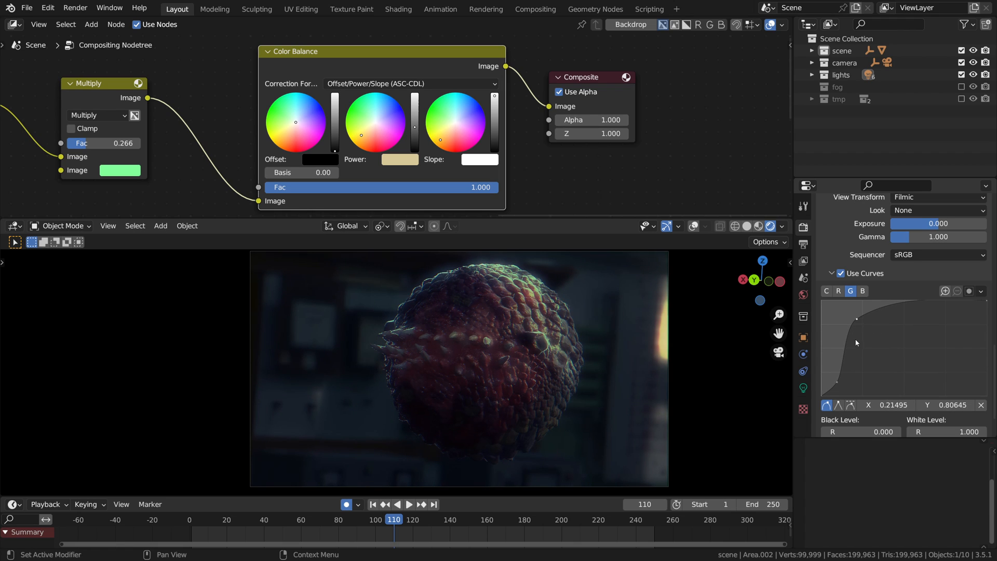
mouse_move(852, 306)
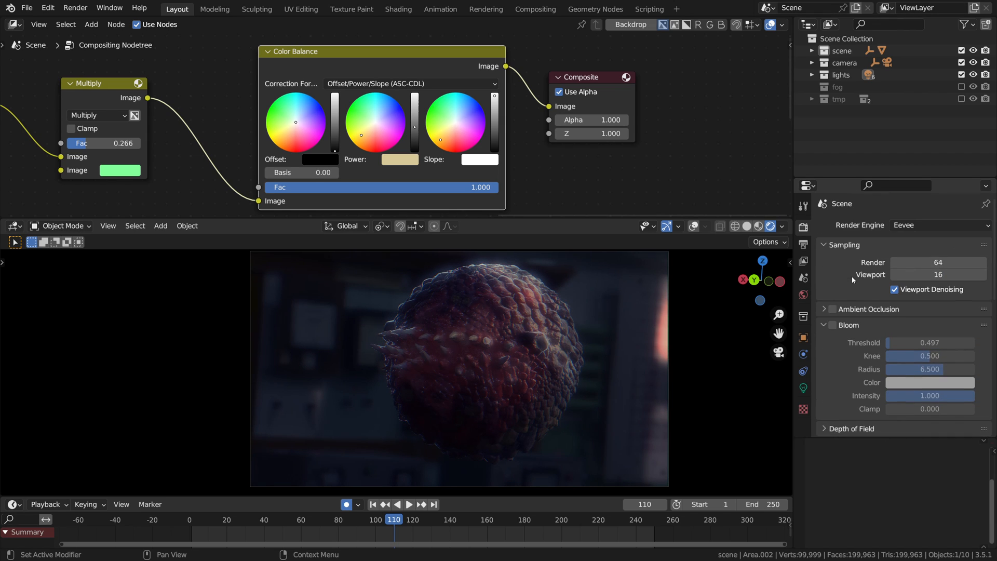
click(824, 324)
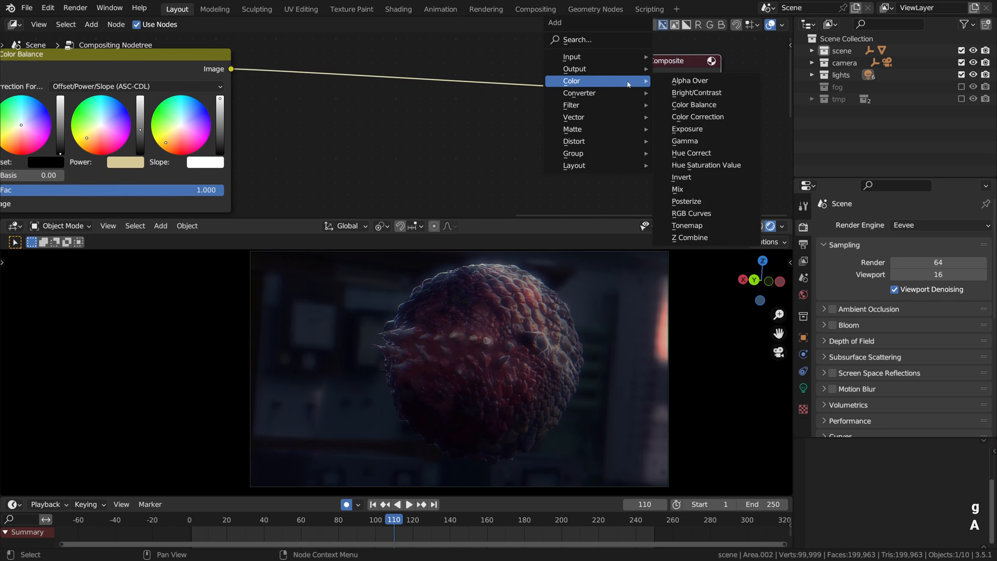
Add an RGB Curves contrast node and a Mix node before the Composite output.
click(692, 213)
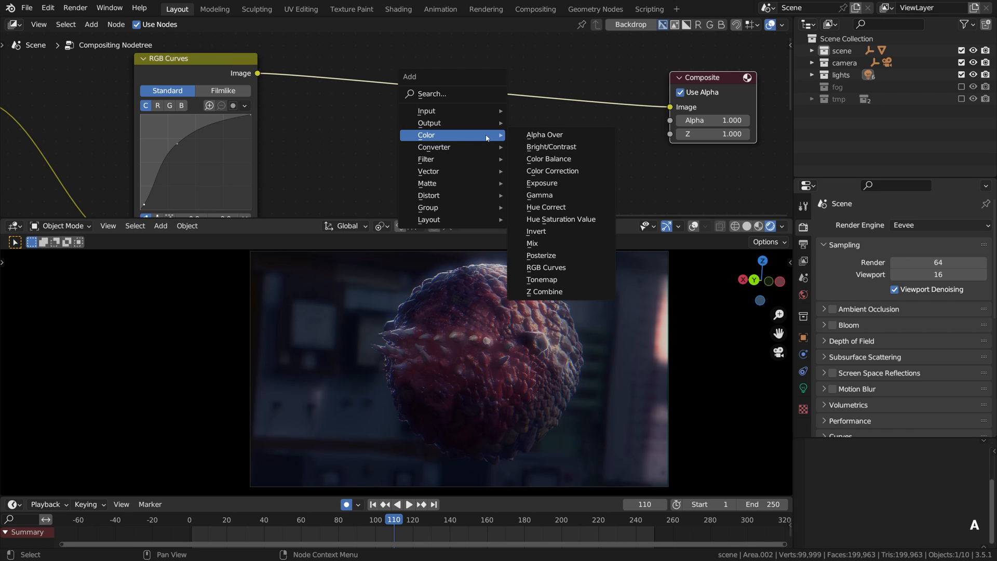
click(533, 243)
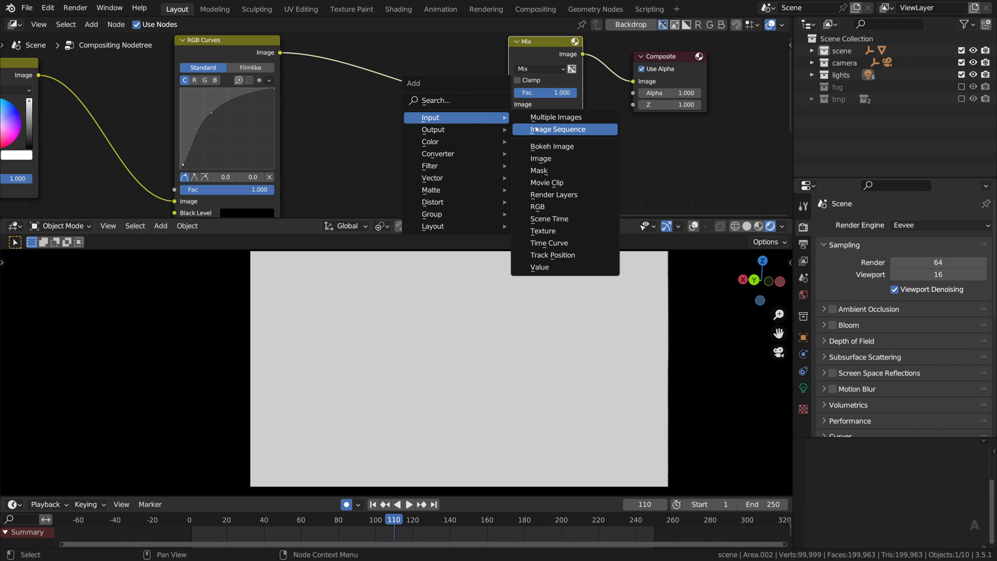
Load vignette_01.png into a new Image node and set the Mix blending to Multiply.
click(540, 158)
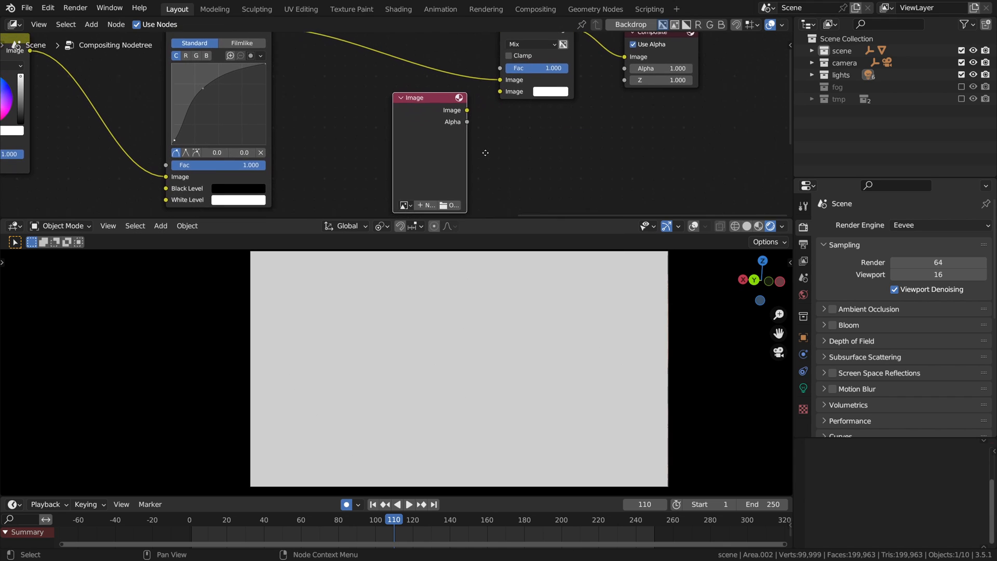
click(450, 205)
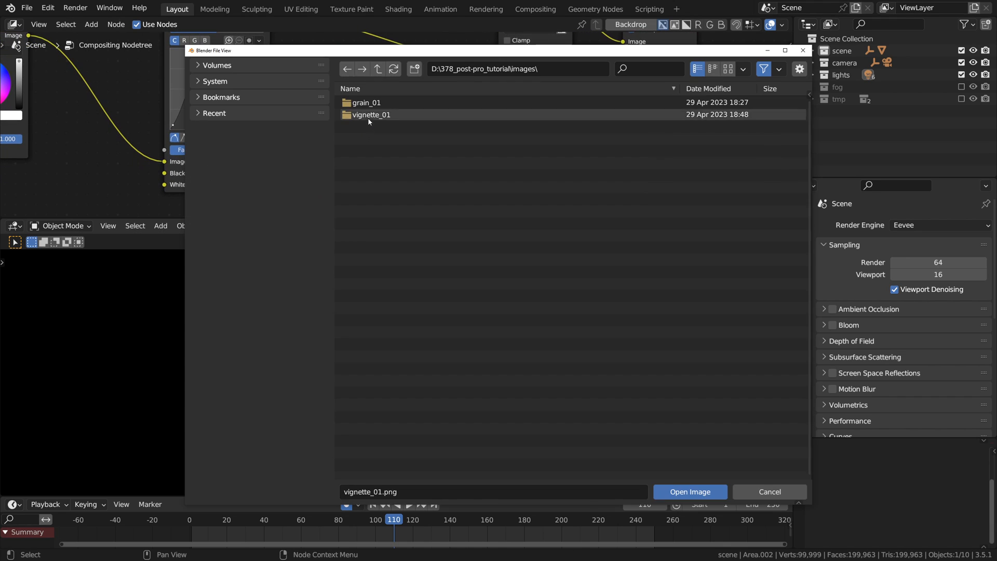
double_click(372, 114)
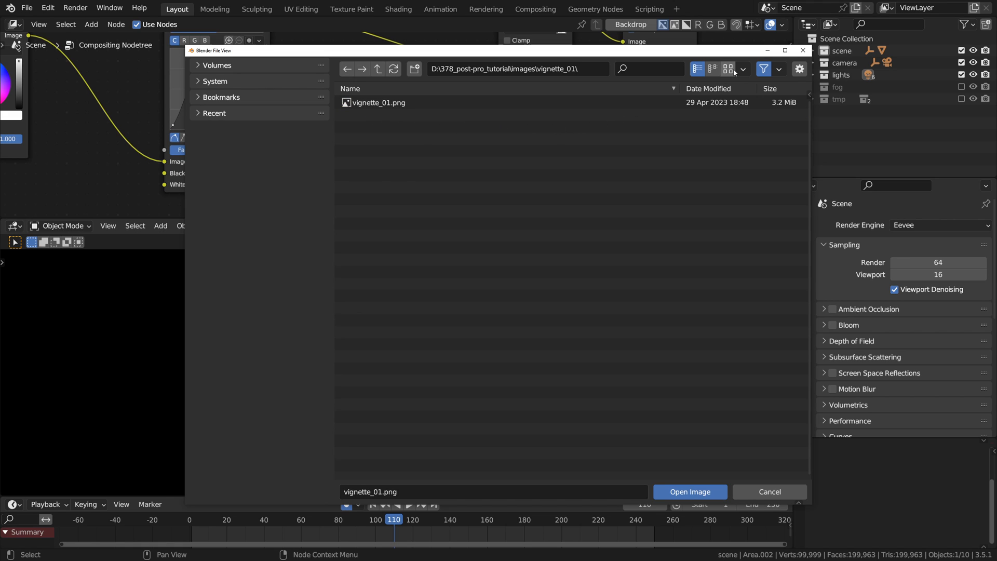
click(727, 68)
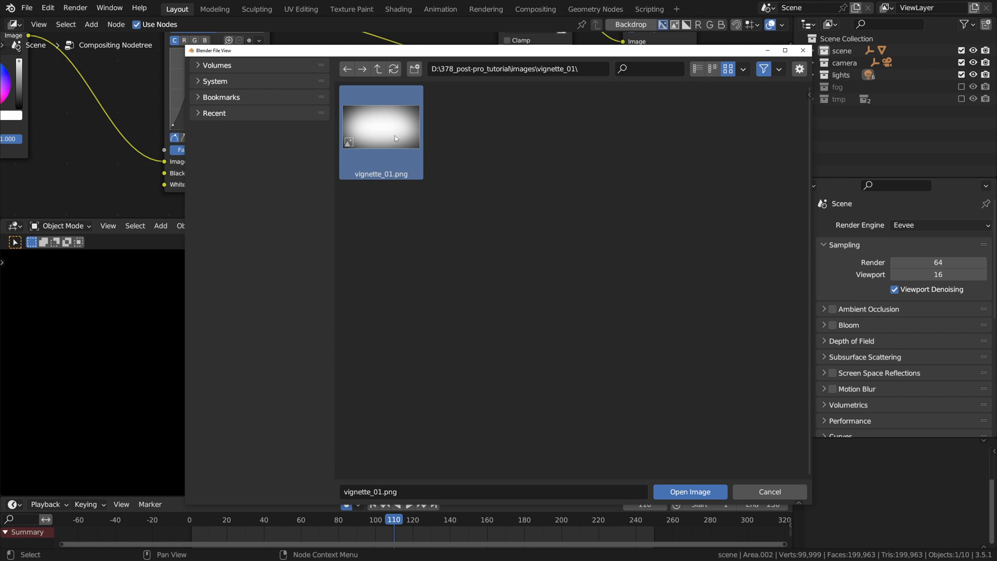
click(689, 491)
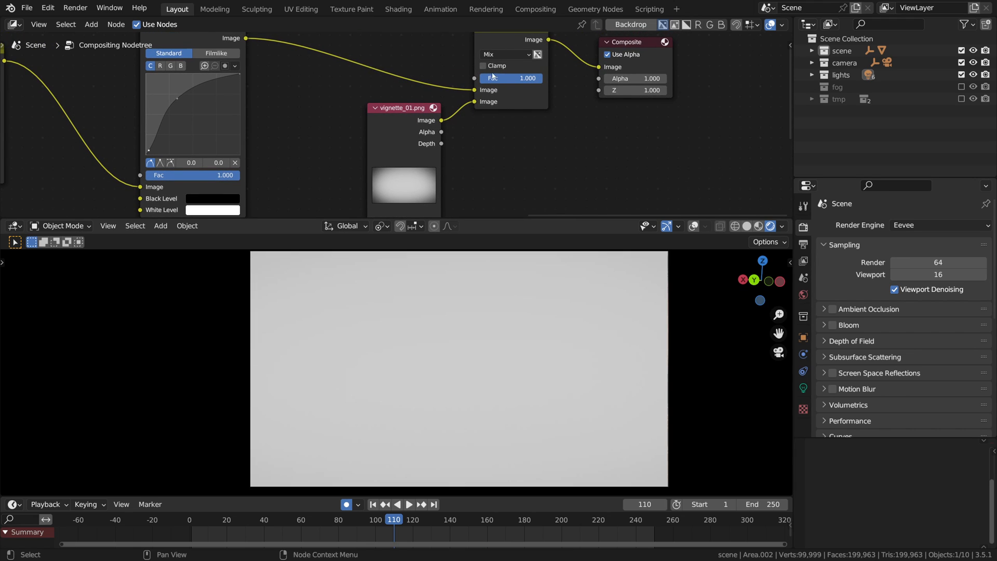
click(505, 54)
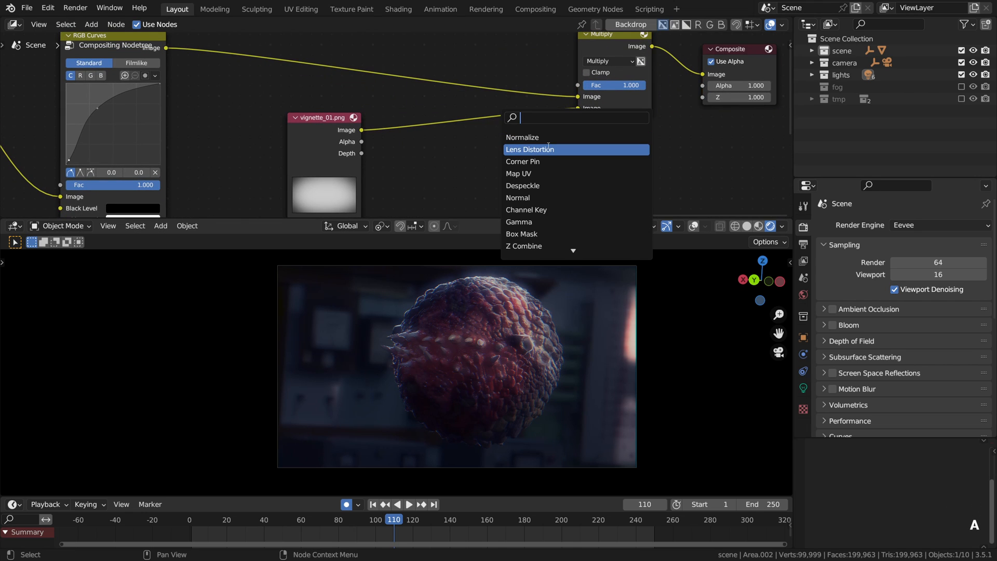
Add a Scale node set to Render Size for the vignette and lower its mix factor slightly.
text(scale)
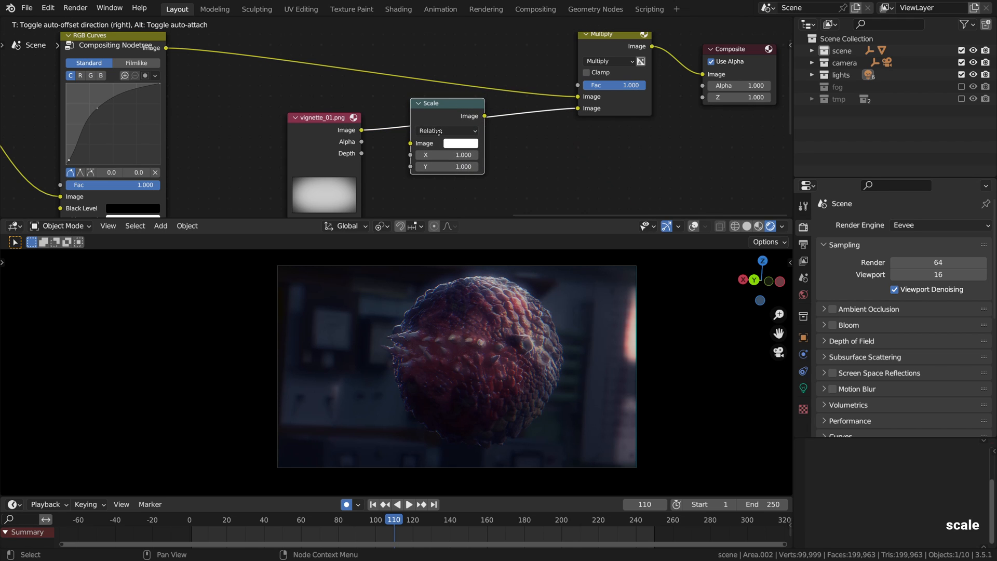
click(445, 131)
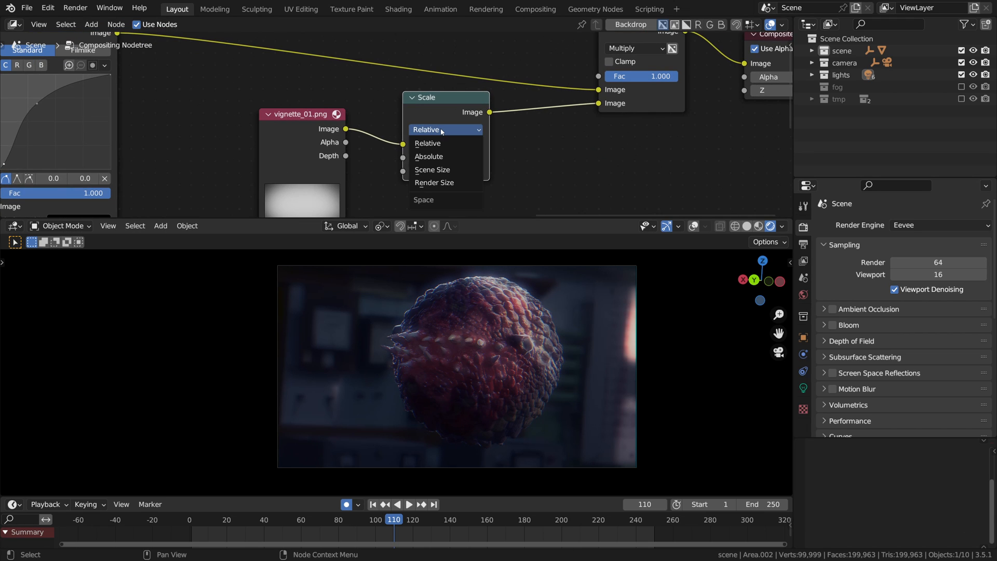
click(434, 183)
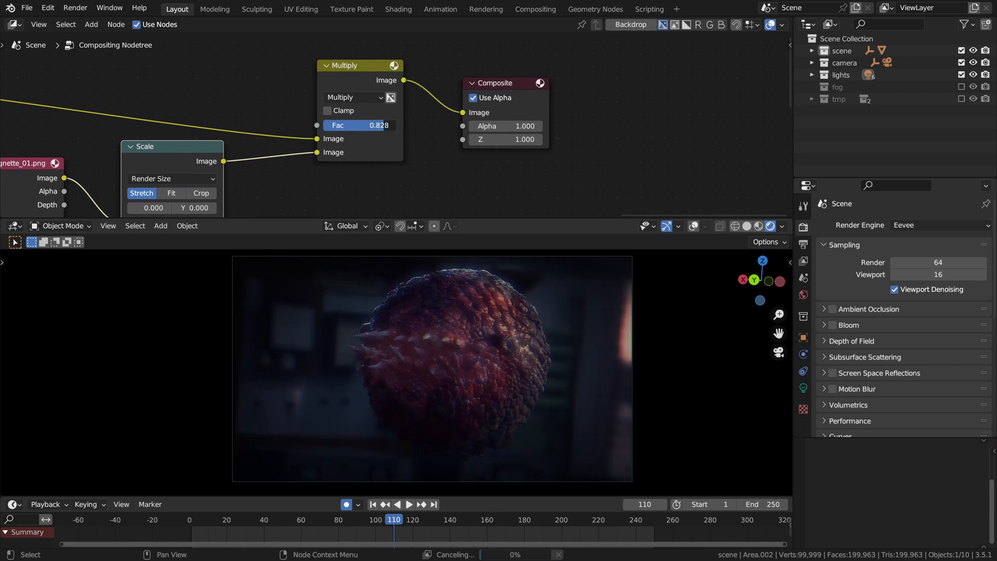
drag(378, 125, 359, 125)
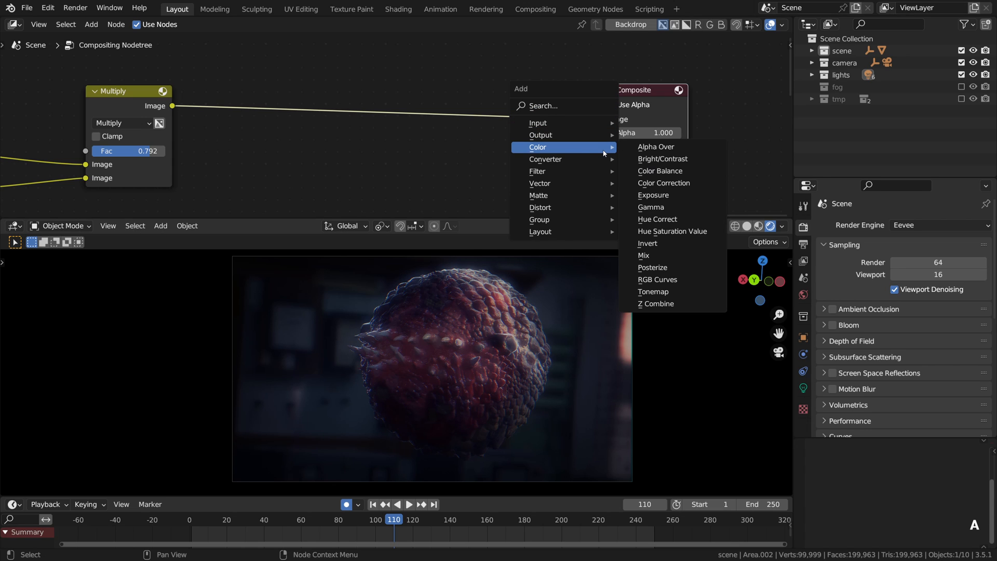
Add a Mix node and an Image node loaded with the grain_01_1.mov film grain clip.
click(643, 255)
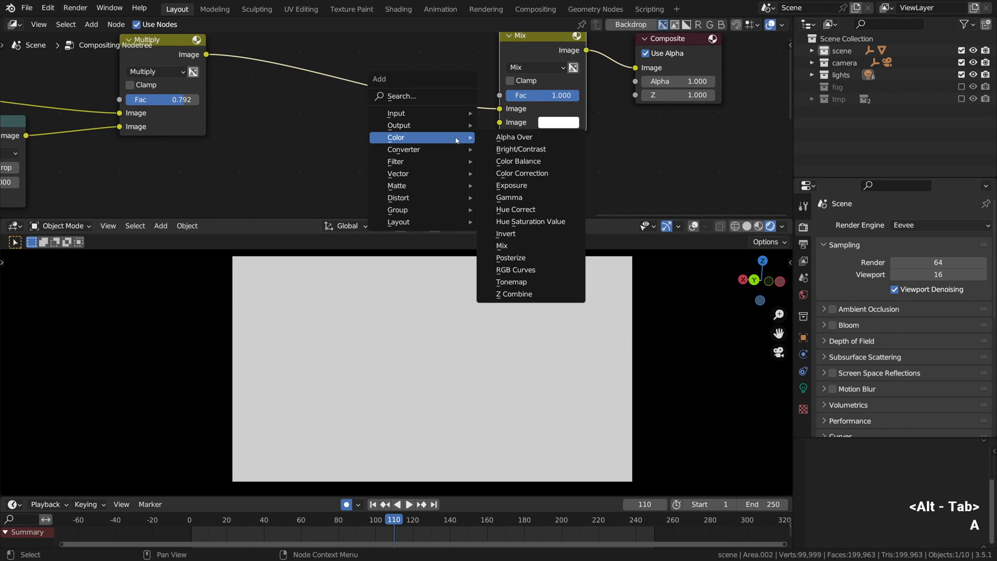
mouse_move(395, 113)
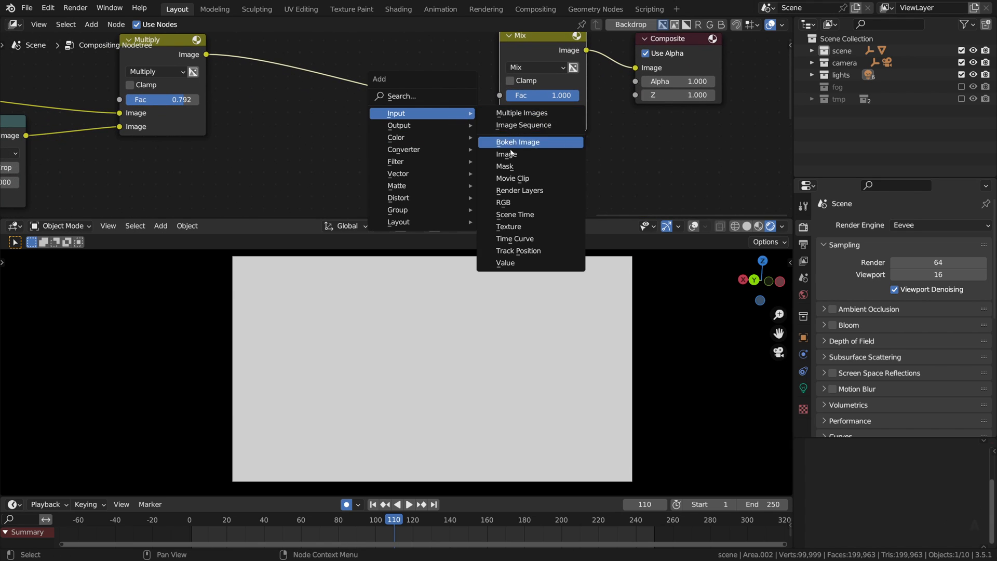
click(506, 153)
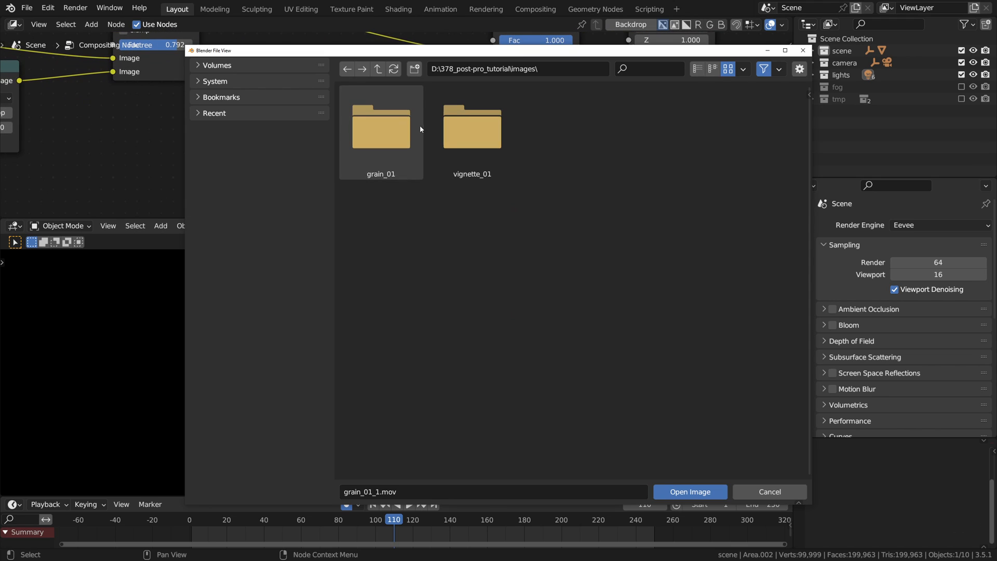
double_click(380, 126)
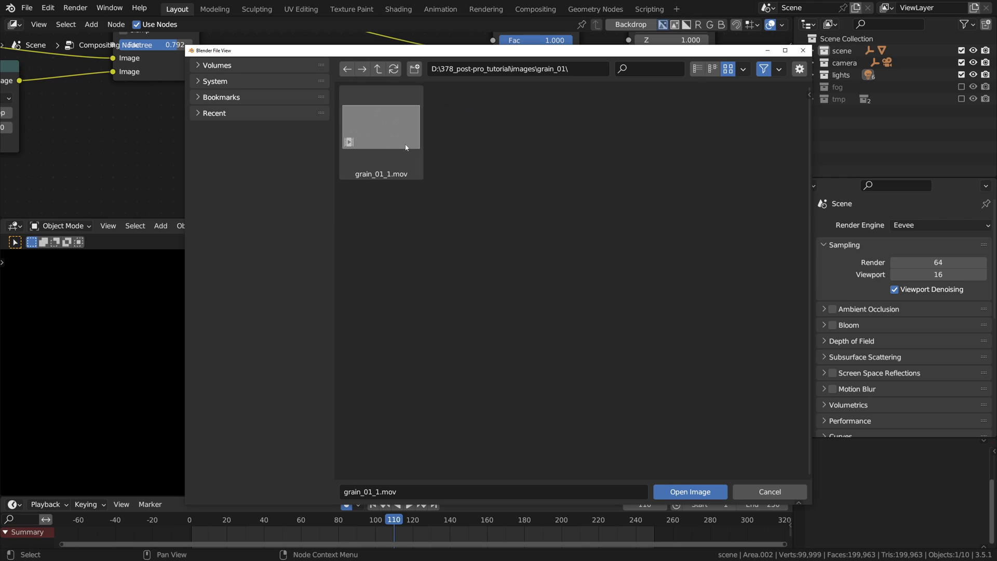
click(380, 126)
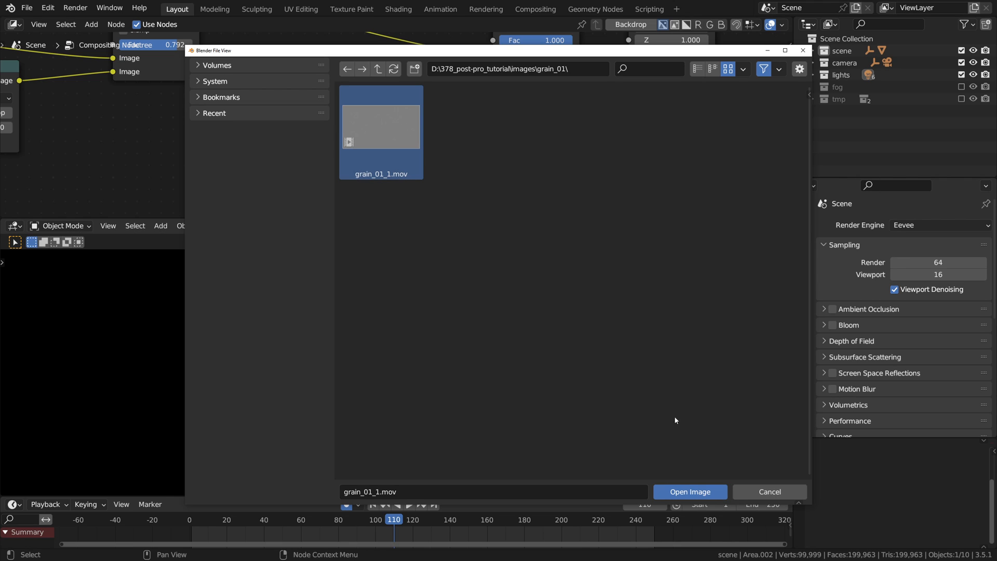
click(688, 492)
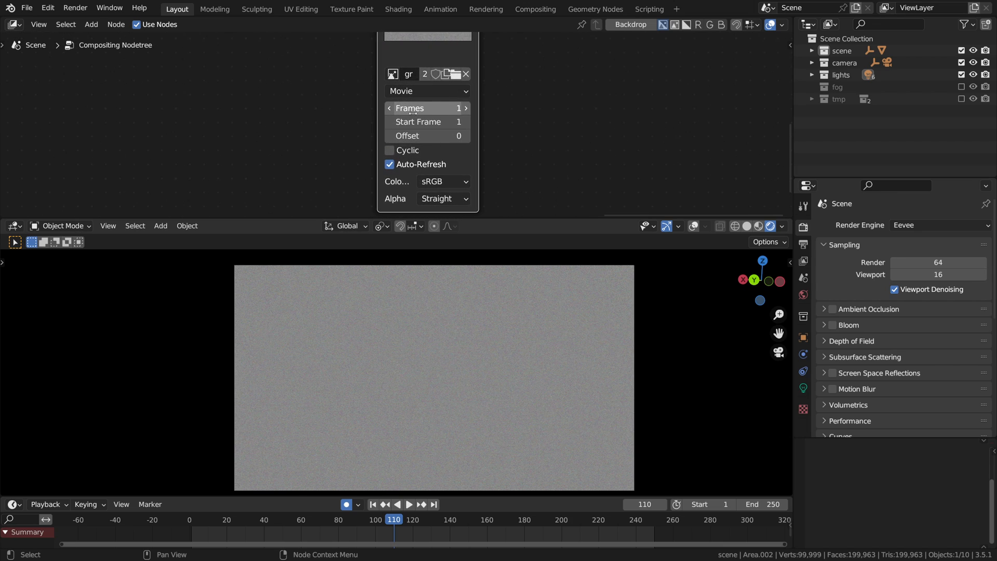
Set the grain clip to 49 frames, auto-refresh and Linear colour space, then play the animation.
click(427, 108)
text(49)
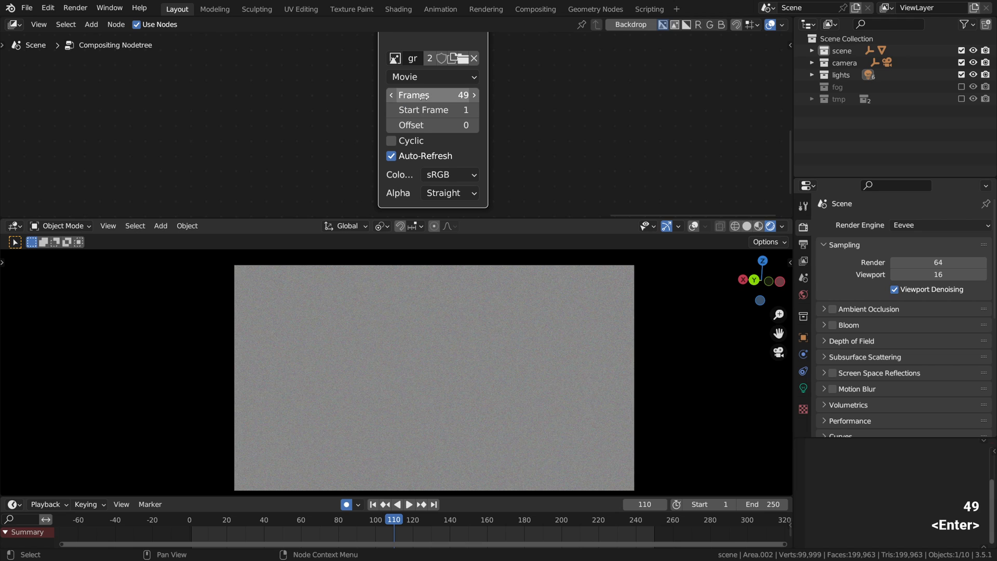
click(392, 141)
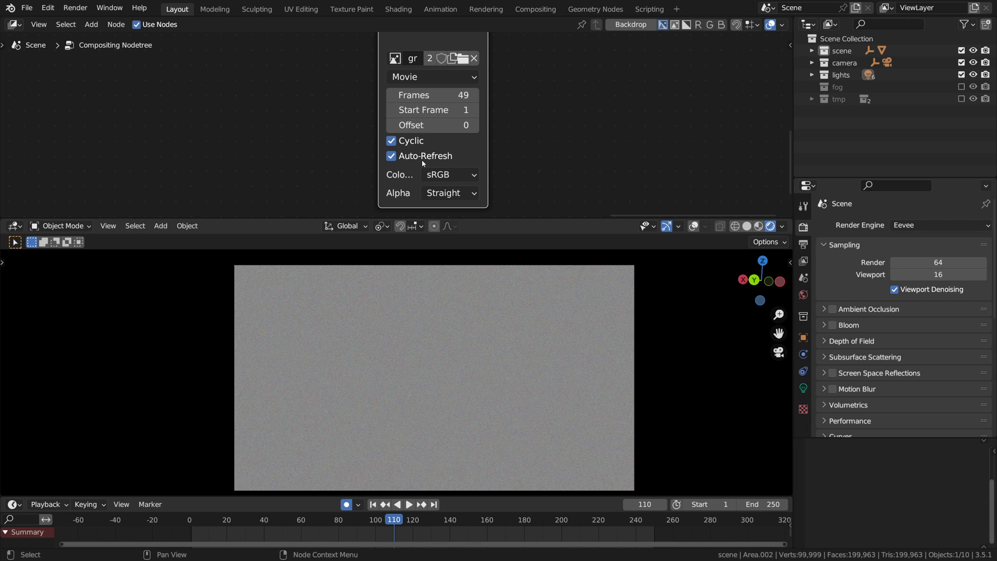
click(449, 174)
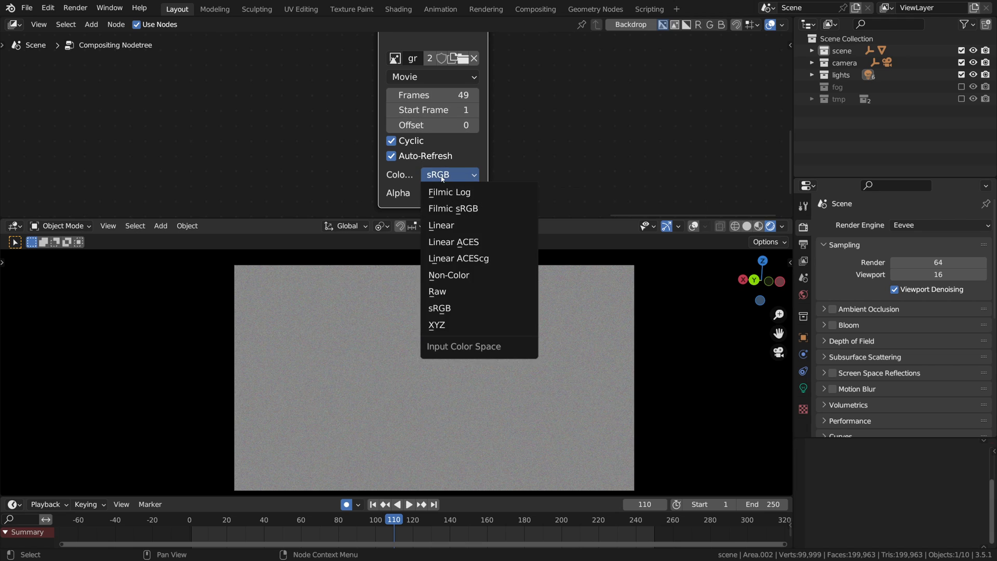
mouse_move(441, 225)
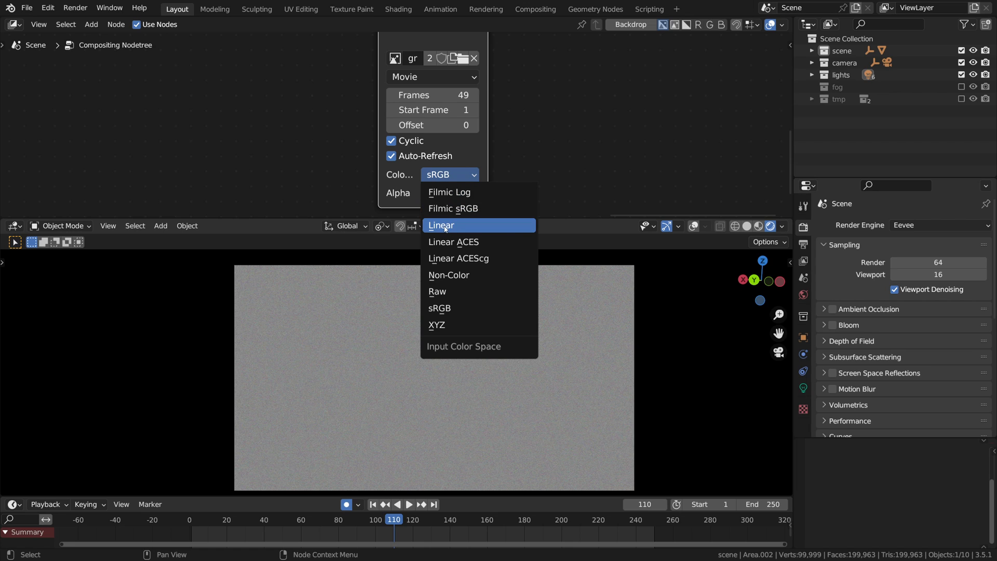
click(440, 226)
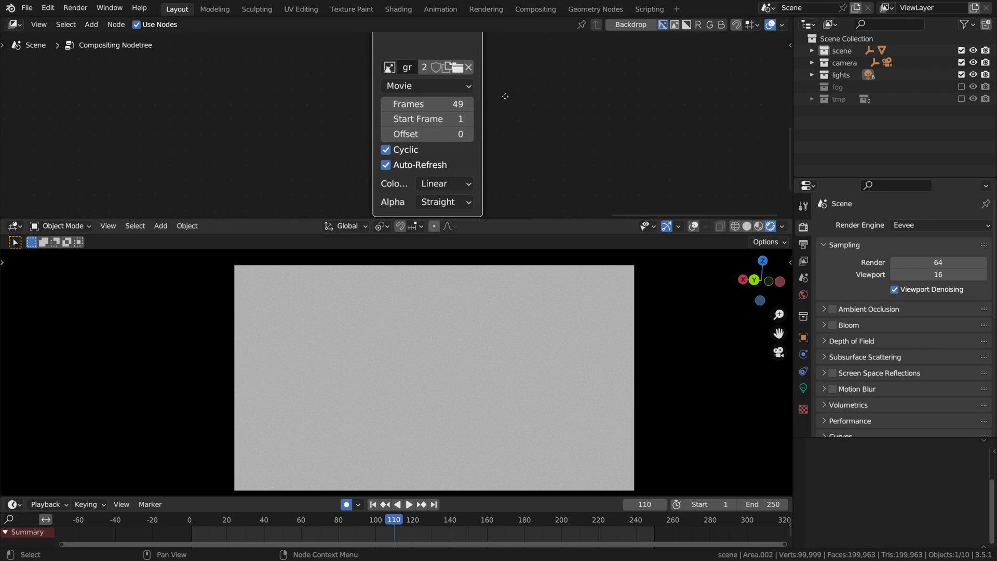
click(409, 505)
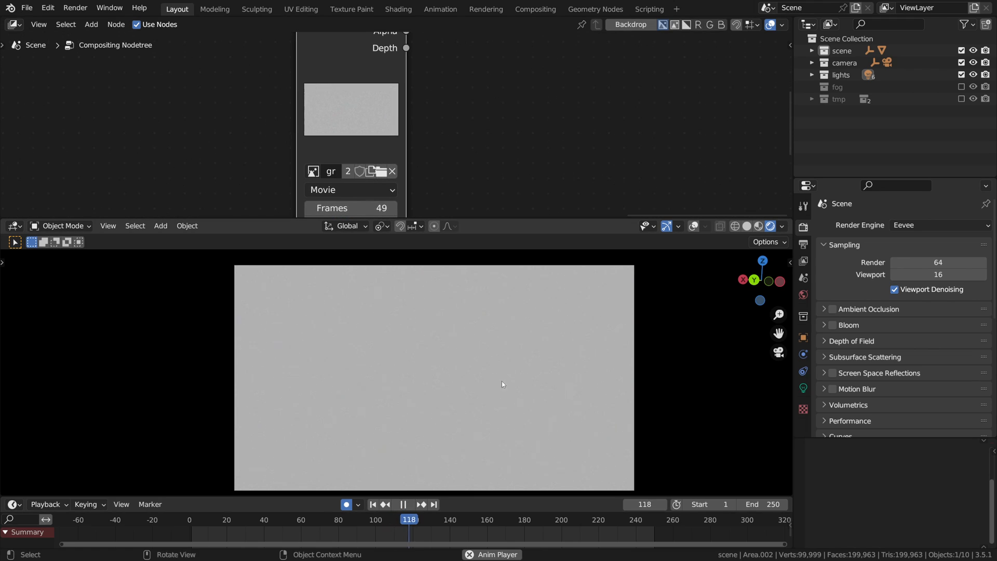
key(ctrl+space)
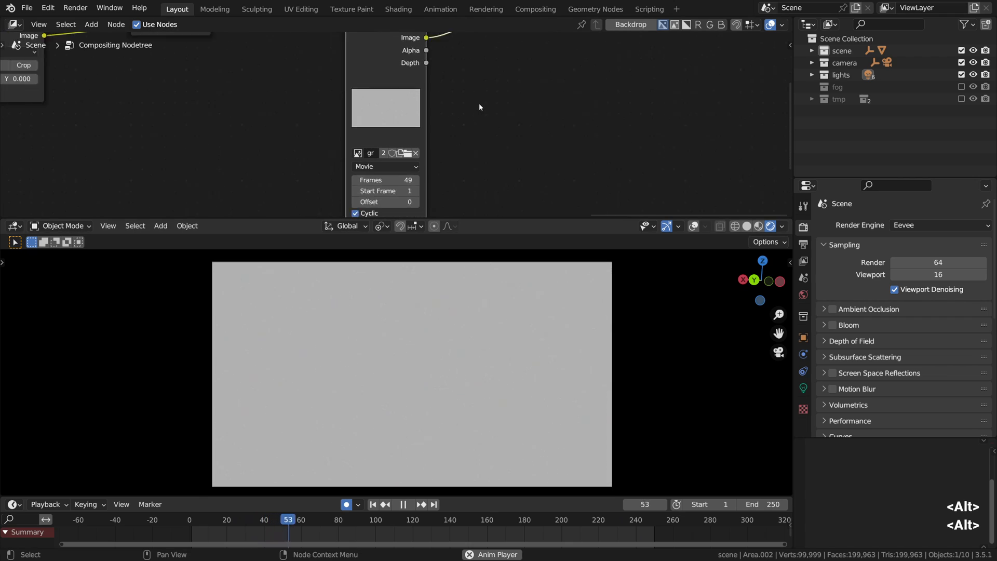
Blend the grain over the scene in Overlay mode with factor 5.
click(410, 101)
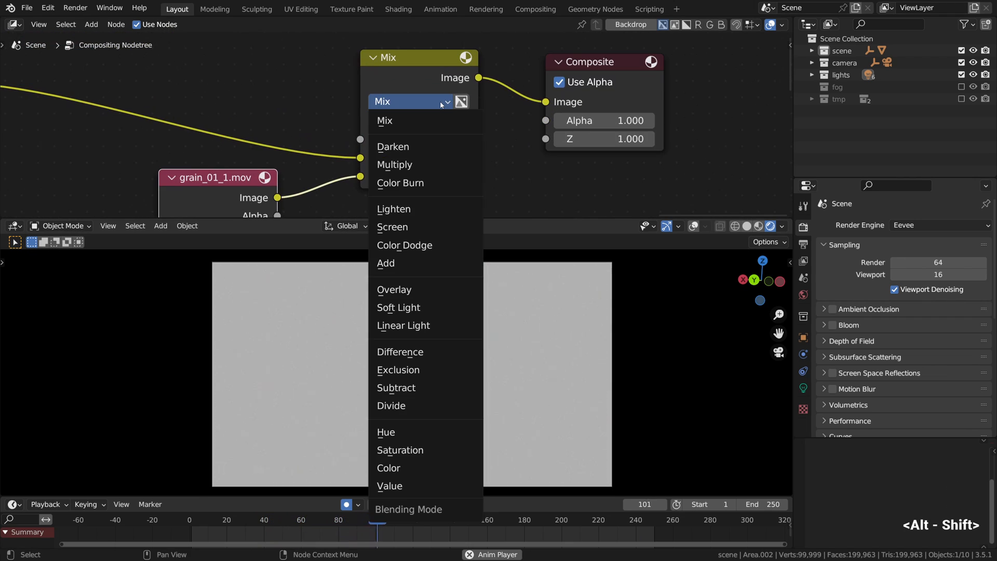
mouse_move(425, 290)
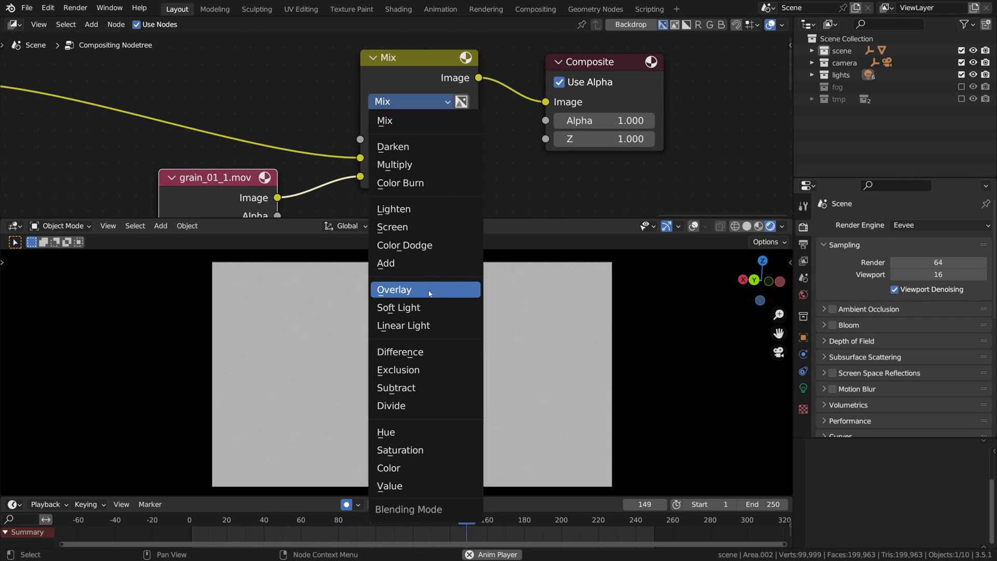
click(395, 290)
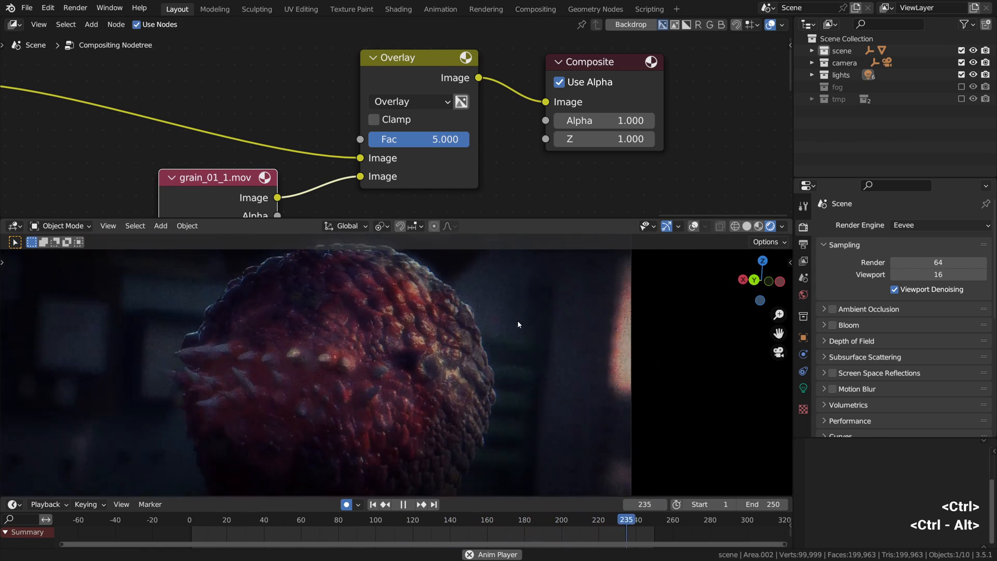
click(250, 519)
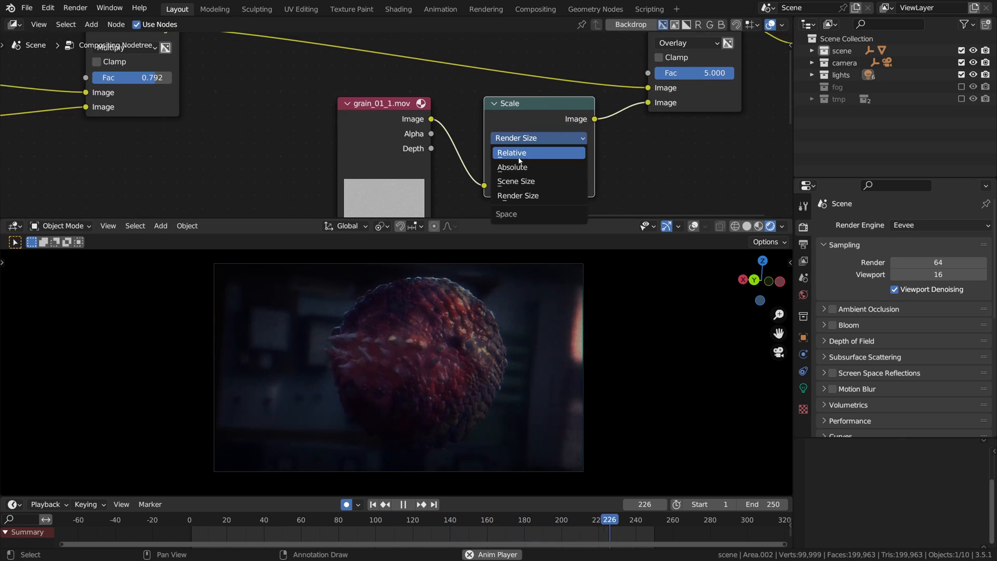
Scale the grain clip to Render Size and raise its overlay factor to 15.
click(517, 195)
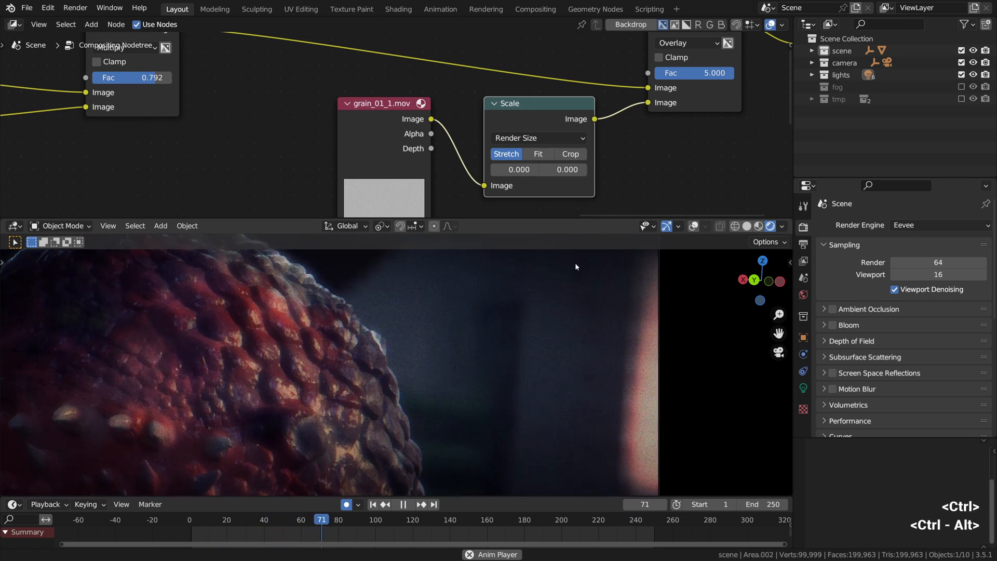
click(403, 505)
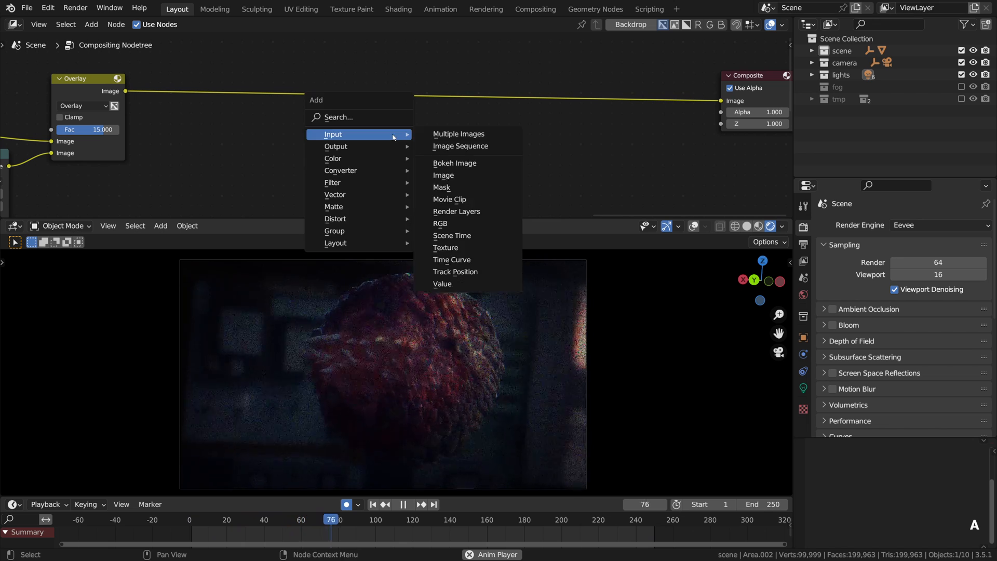
mouse_move(358, 218)
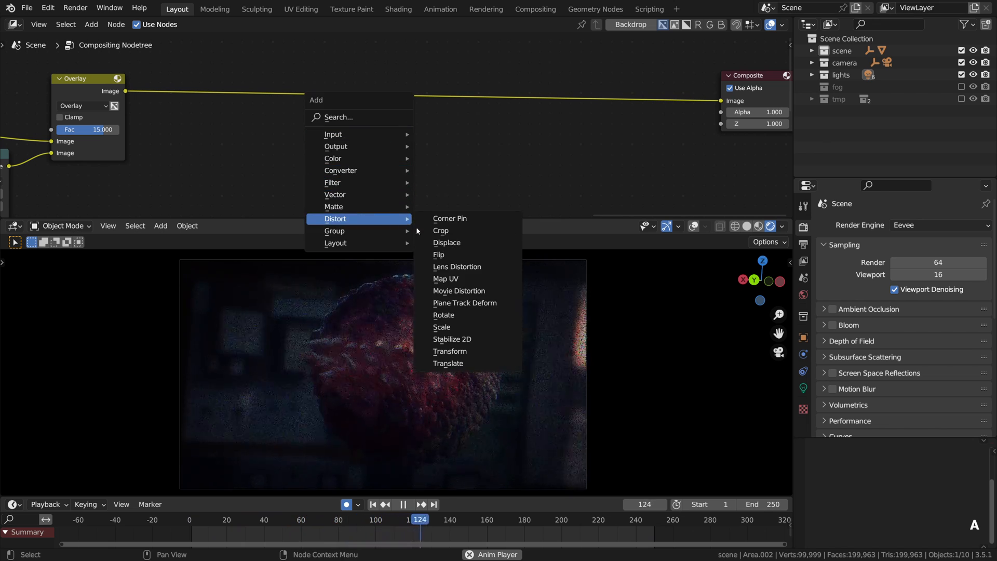
Add a 0.2 downscale, a searched Pixelate node, and an upscale tuned to about 5.09.
click(442, 327)
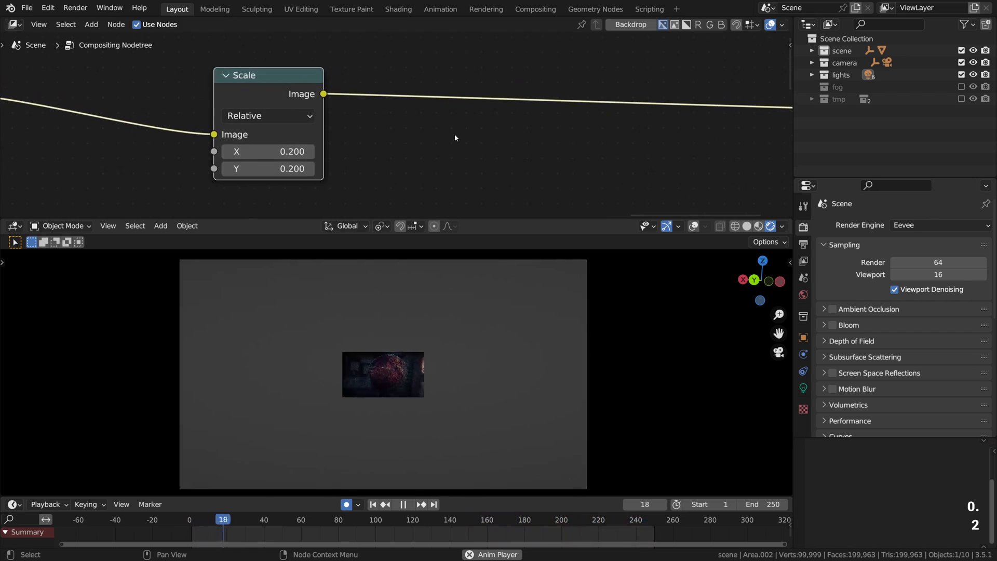
click(92, 23)
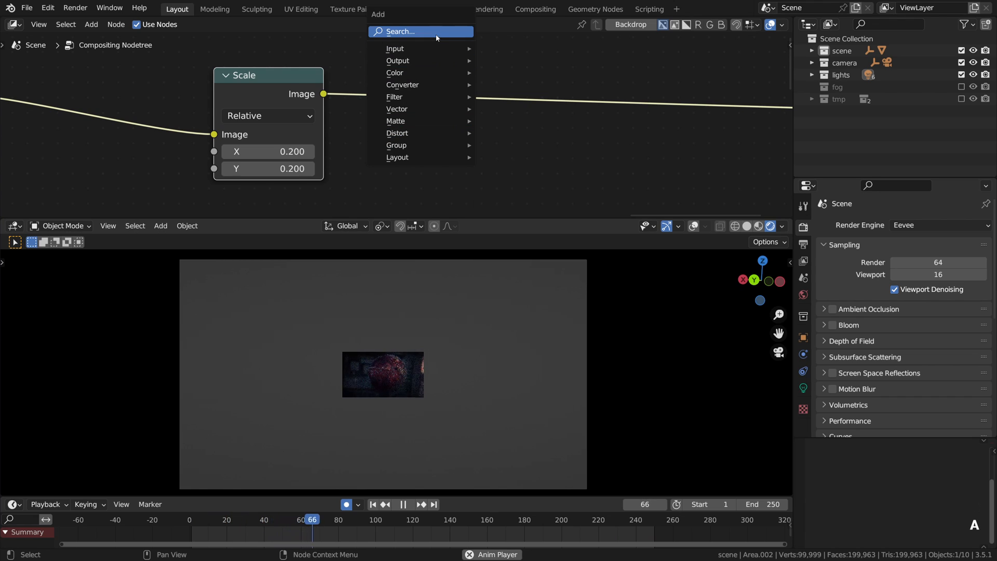
text(pix)
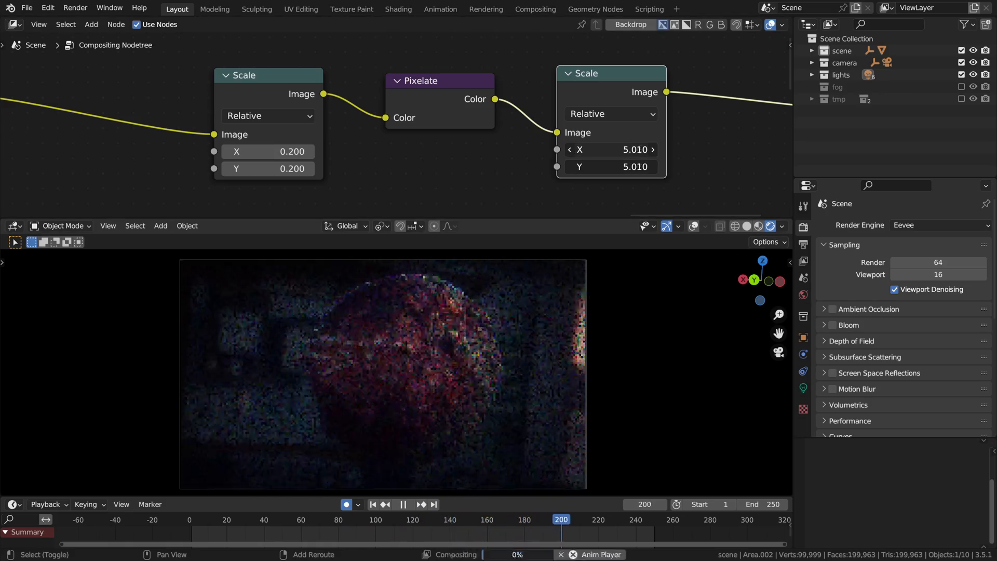
click(419, 504)
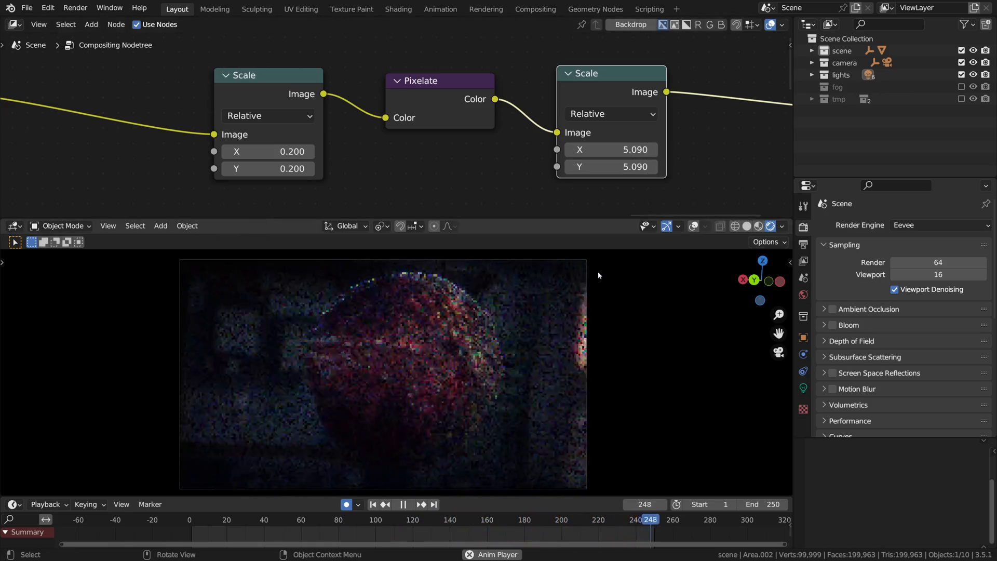
click(275, 520)
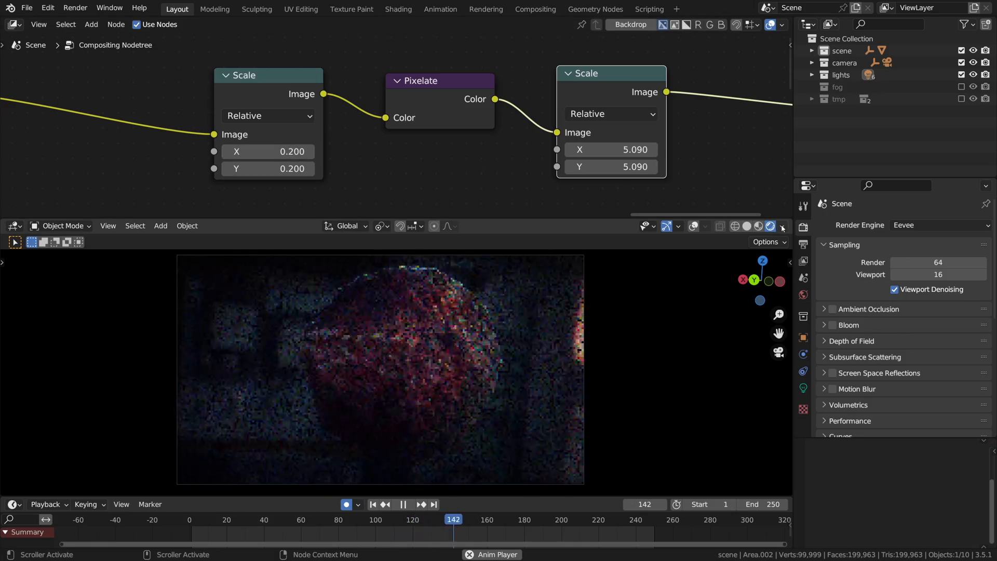
Try Cycles and toggle Use Nodes off and on to compare the raw render.
click(782, 226)
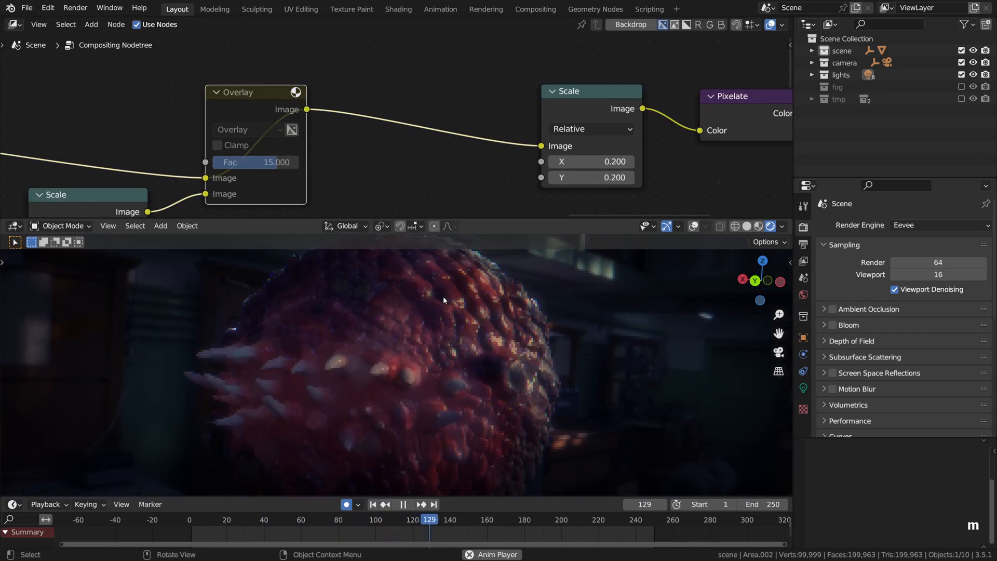
click(518, 520)
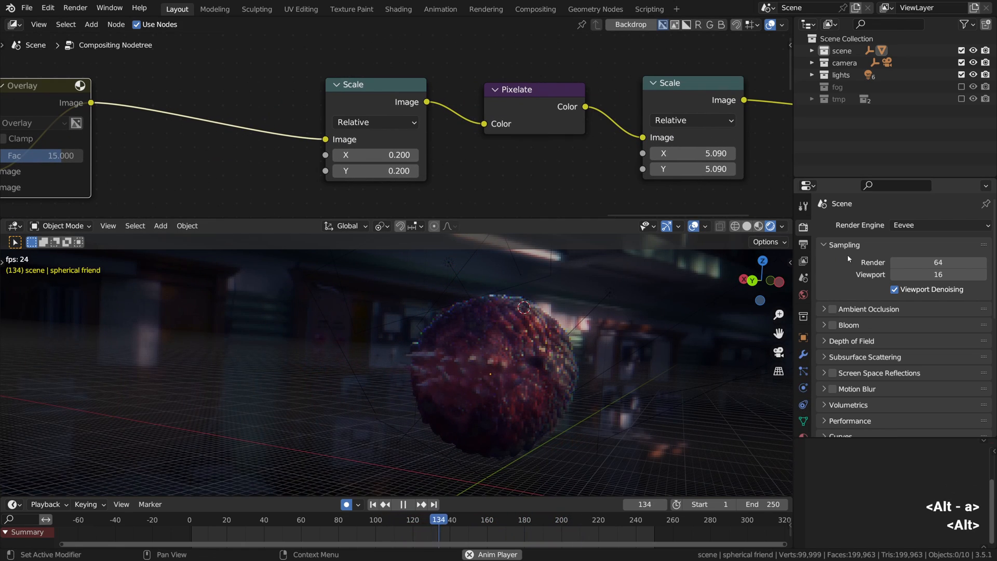
click(939, 224)
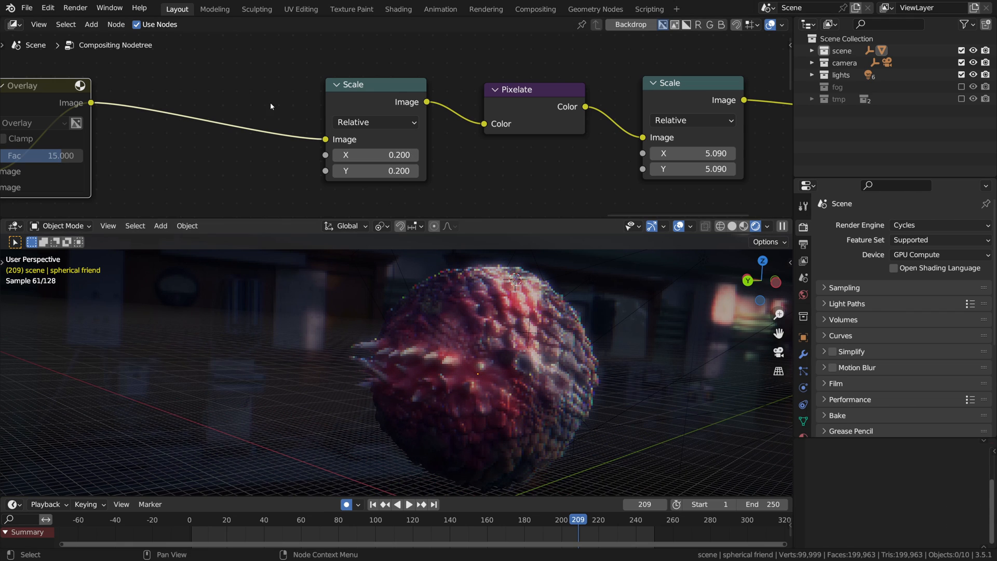
click(137, 24)
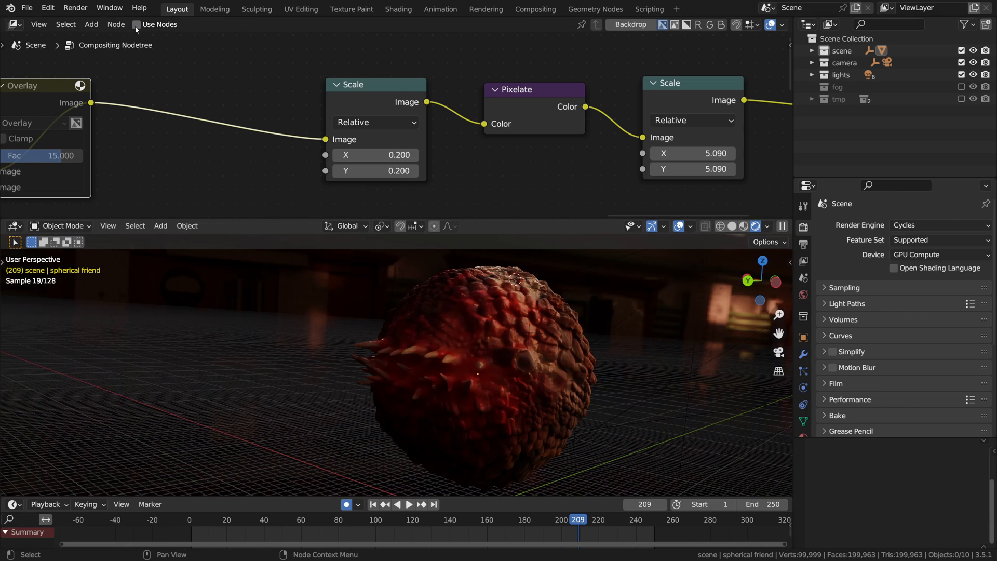
click(136, 24)
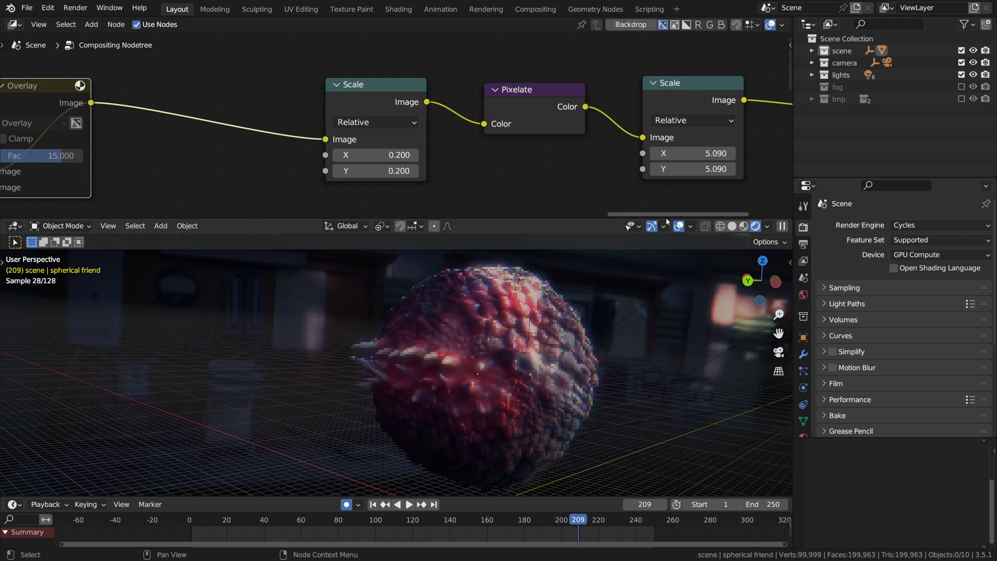
Set the render engine back to Eevee and view through the scene camera.
click(935, 224)
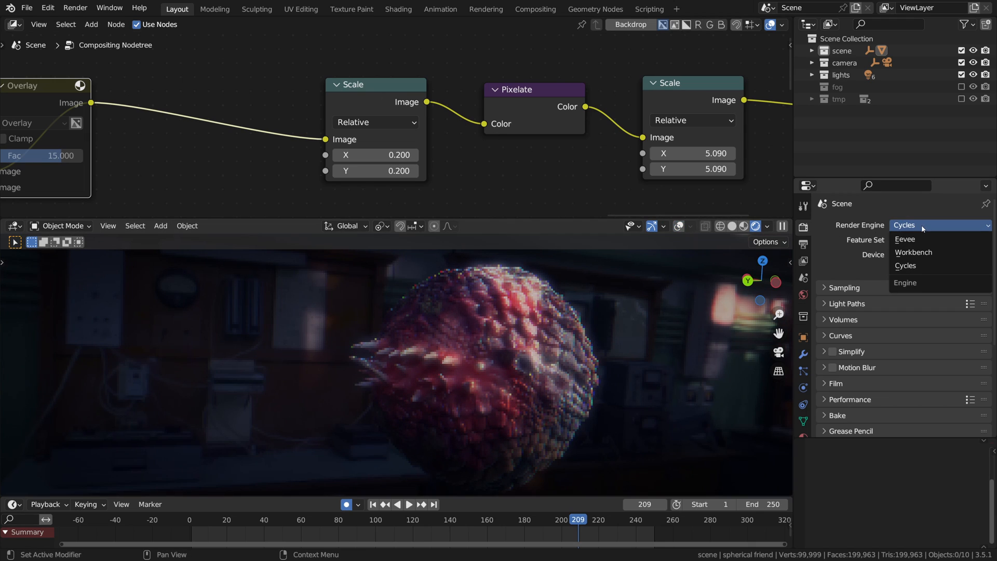
click(903, 239)
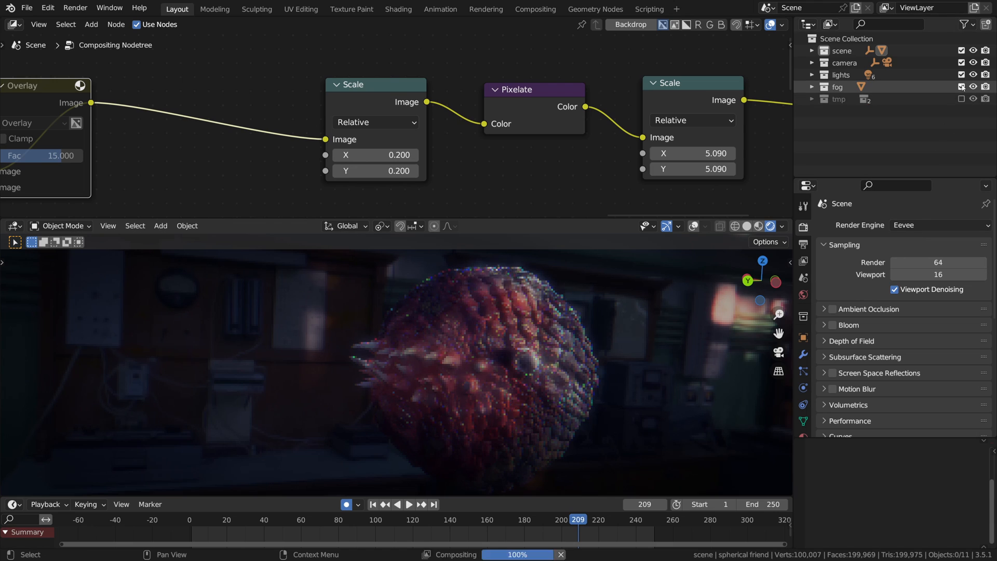
key(shift+space)
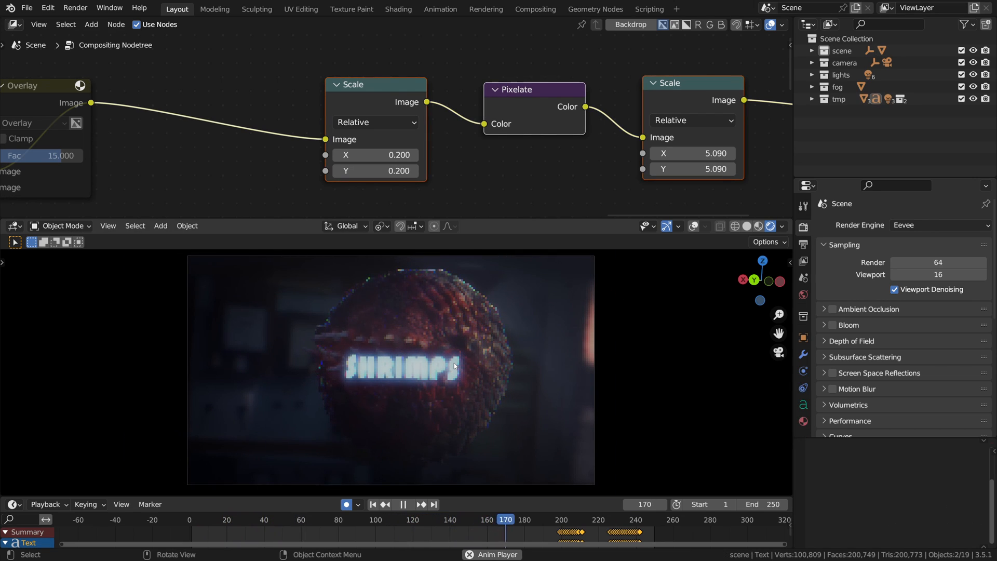
Briefly disable the viewport compositor to compare the raw shot, then set it to Camera-only.
click(594, 519)
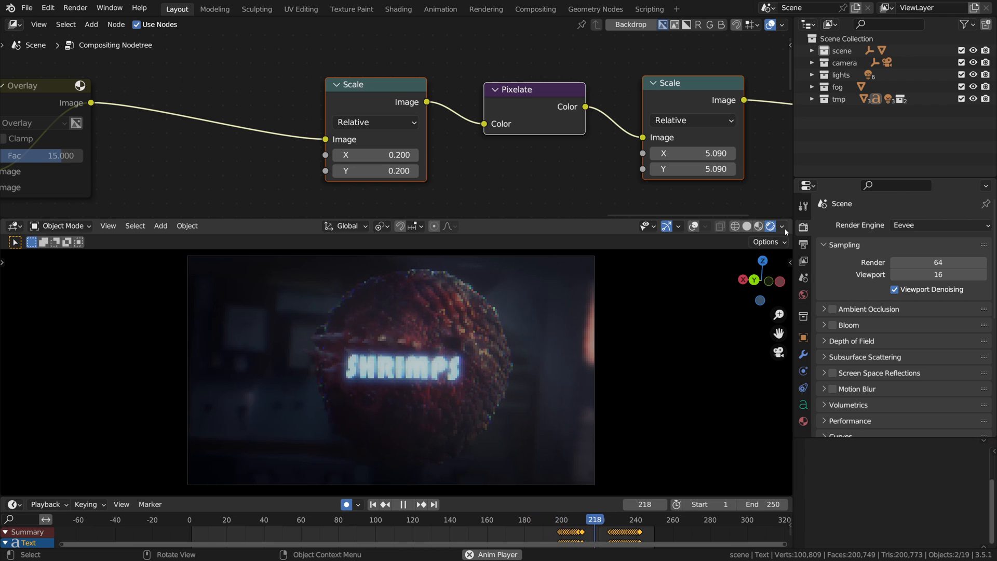
click(784, 226)
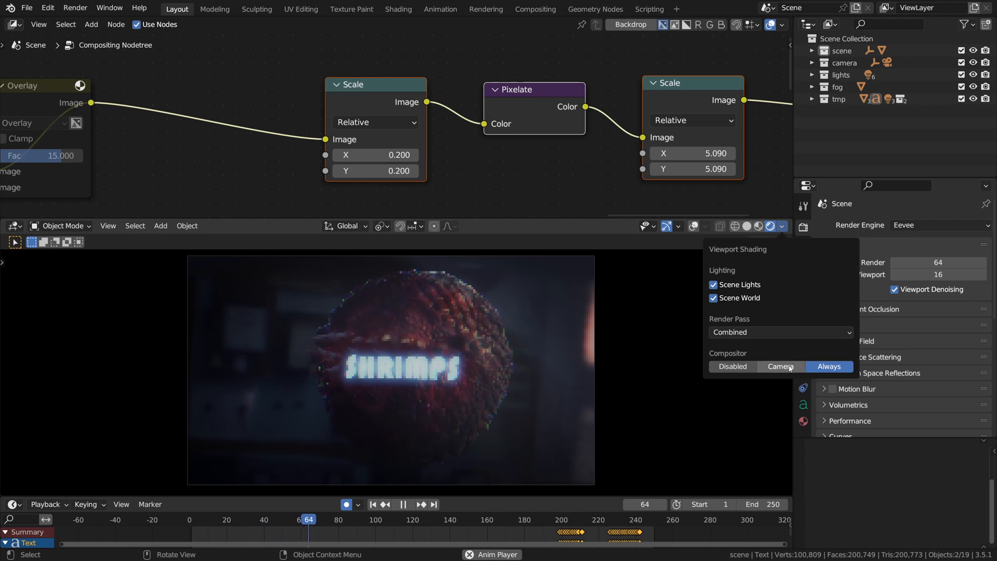
click(732, 367)
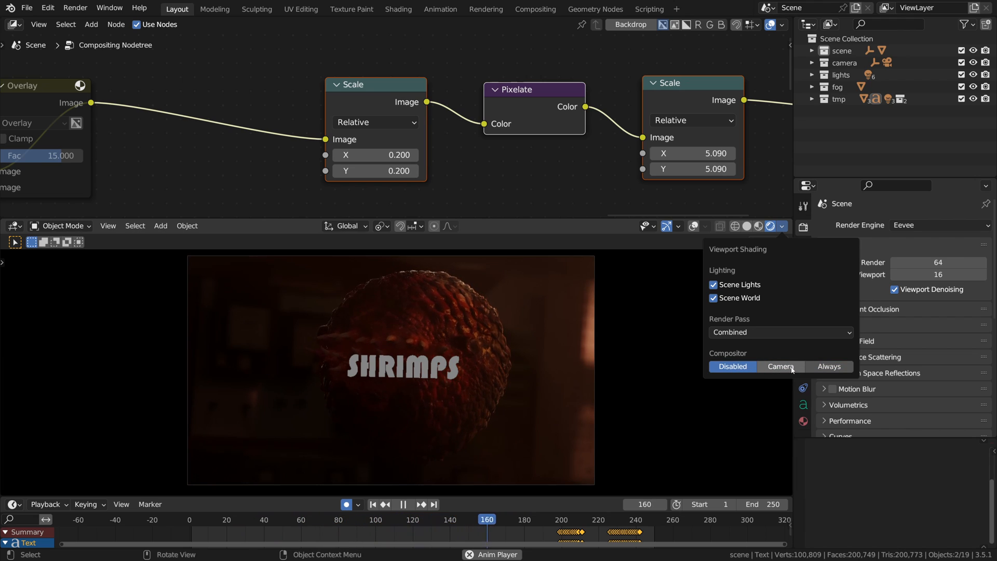
click(780, 366)
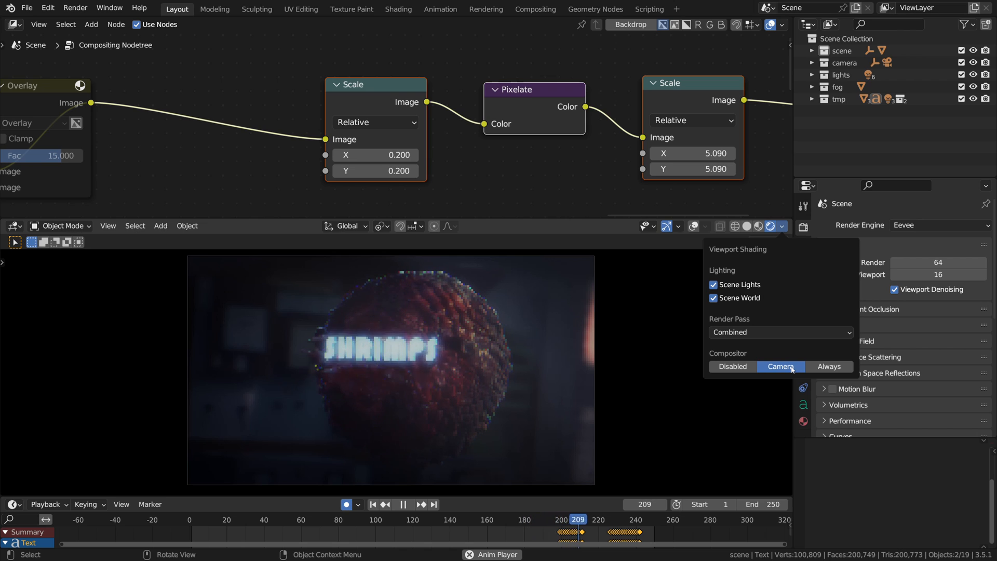